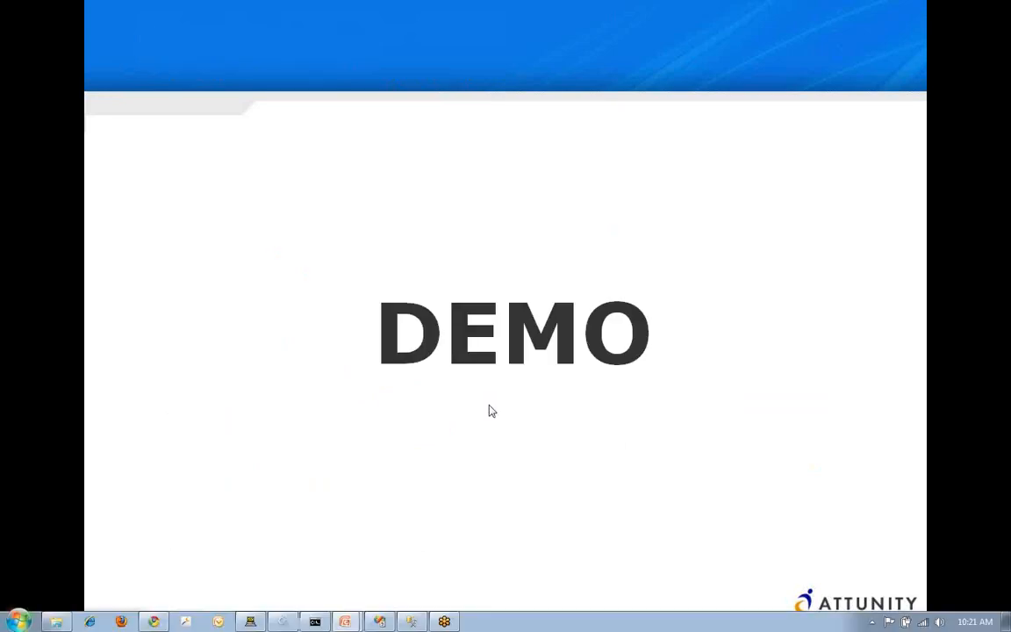
# Step: Show the HR REGIONS table data in the Oracle Object Browser
pyautogui.click(16, 622)
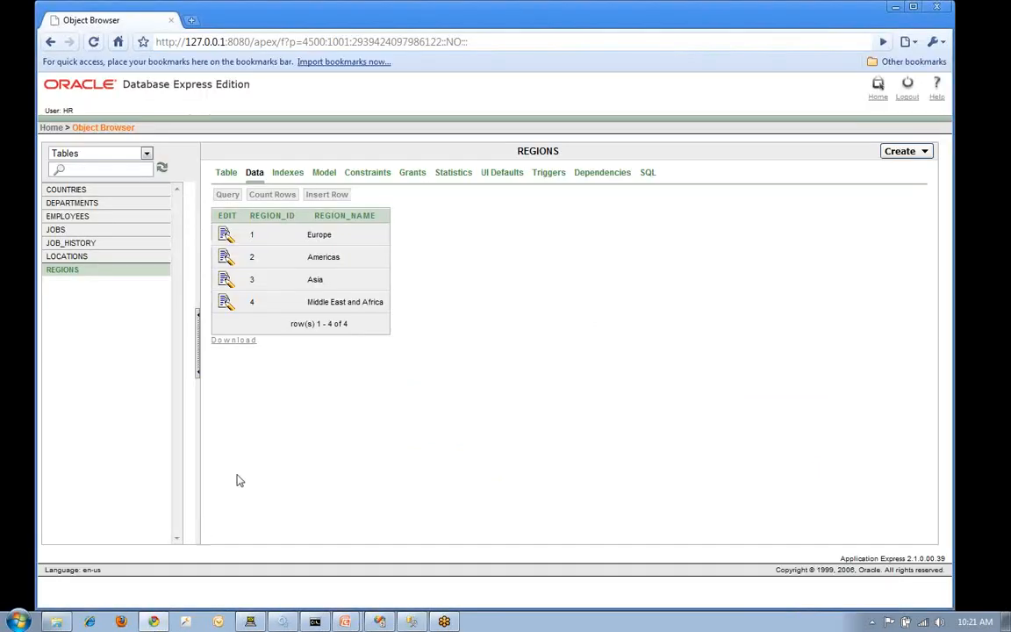
pyautogui.moveTo(98, 360)
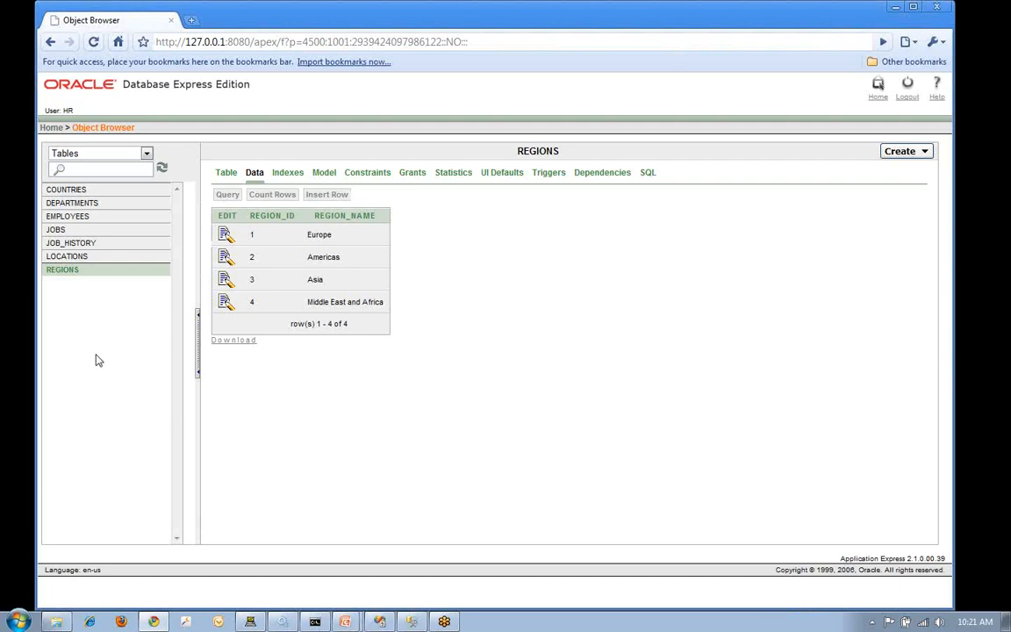
pyautogui.moveTo(334, 246)
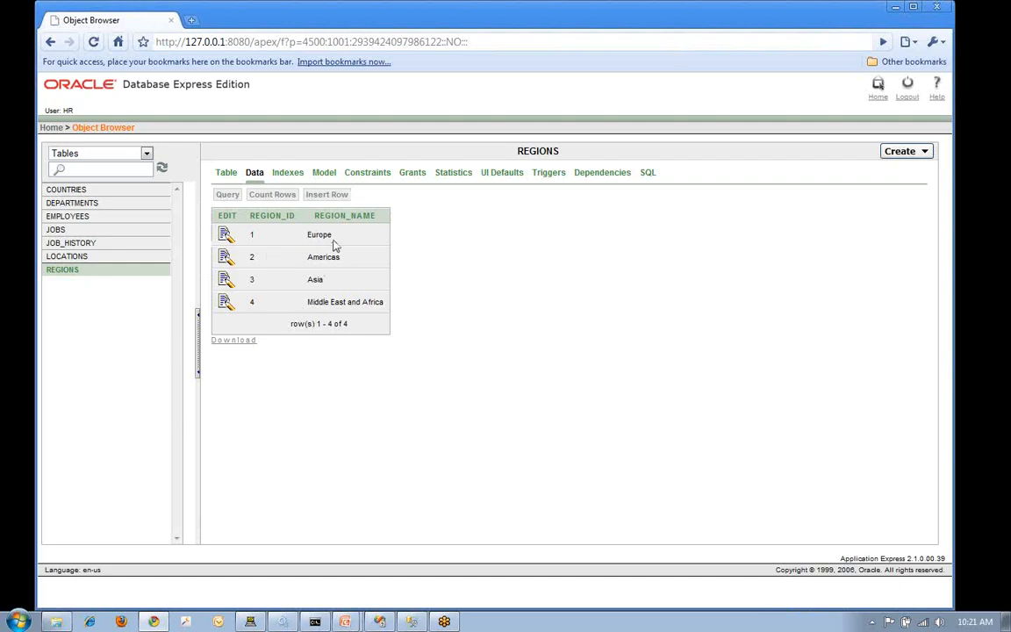
pyautogui.moveTo(319, 337)
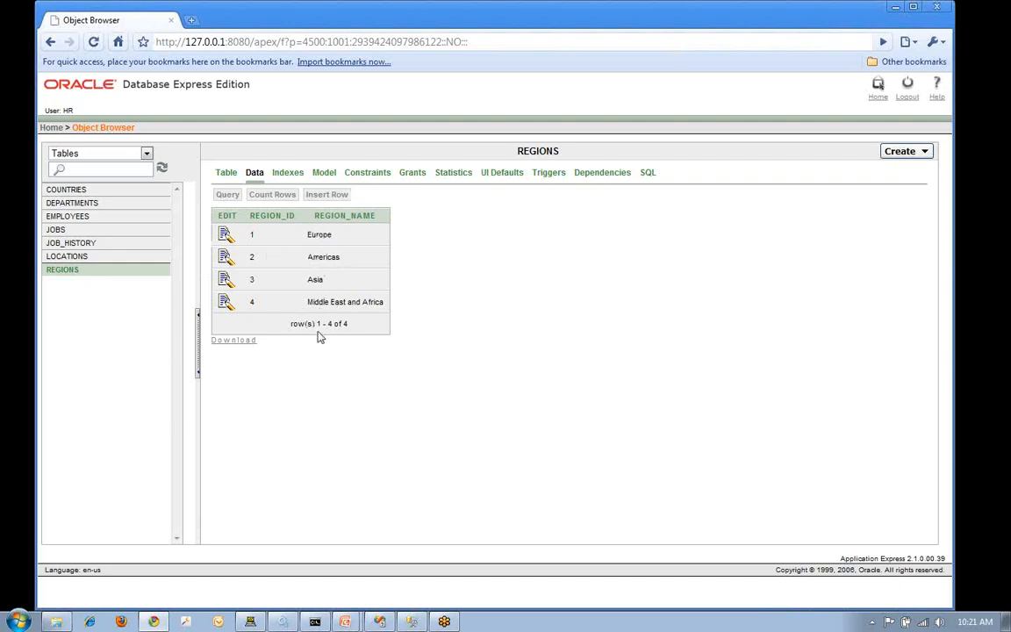
pyautogui.moveTo(315, 307)
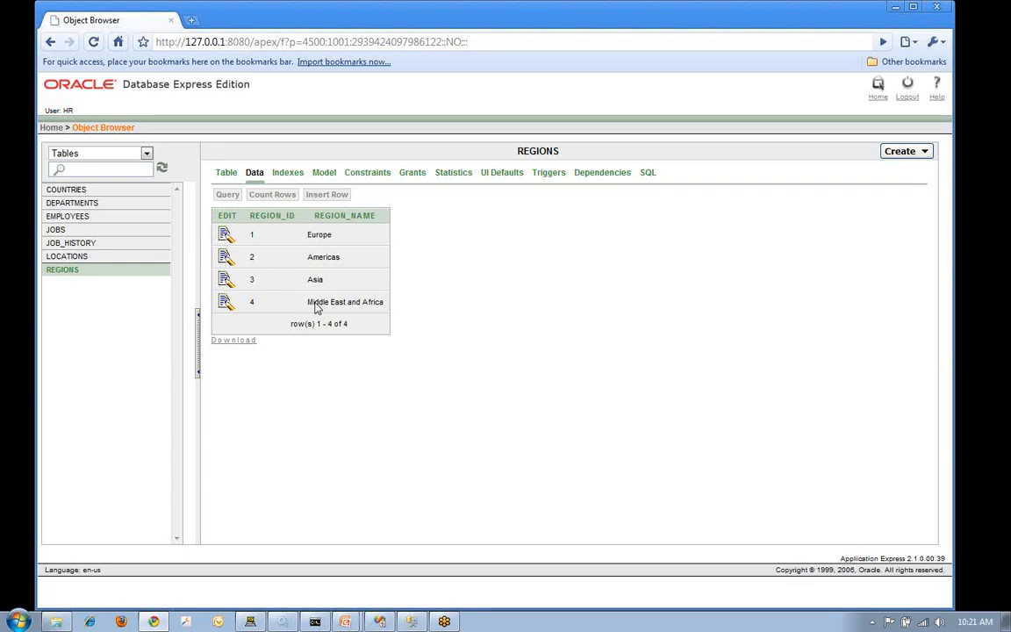
pyautogui.moveTo(316, 317)
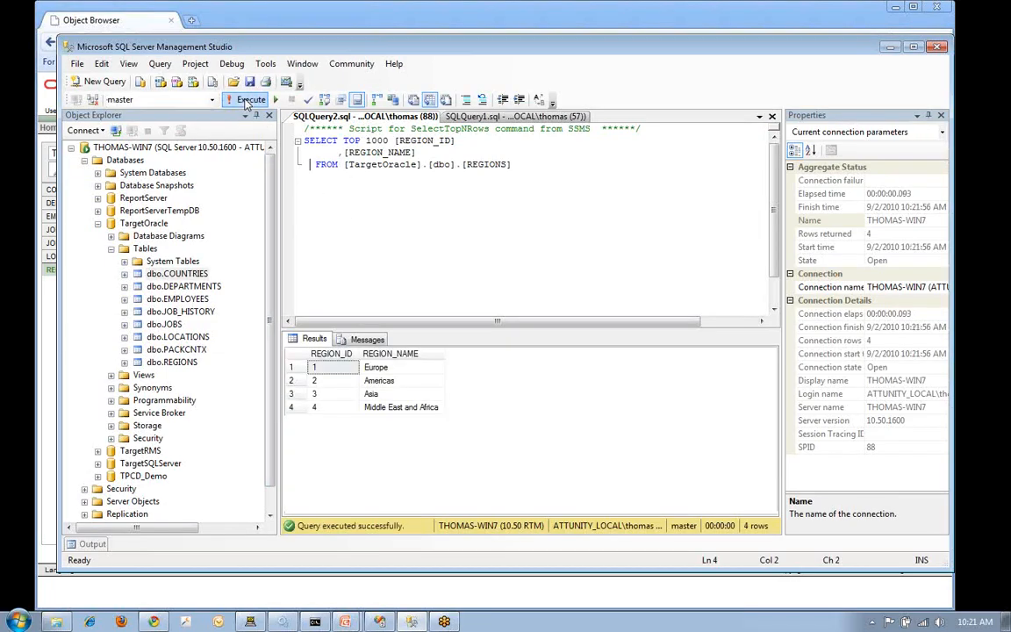
pyautogui.moveTo(249, 98)
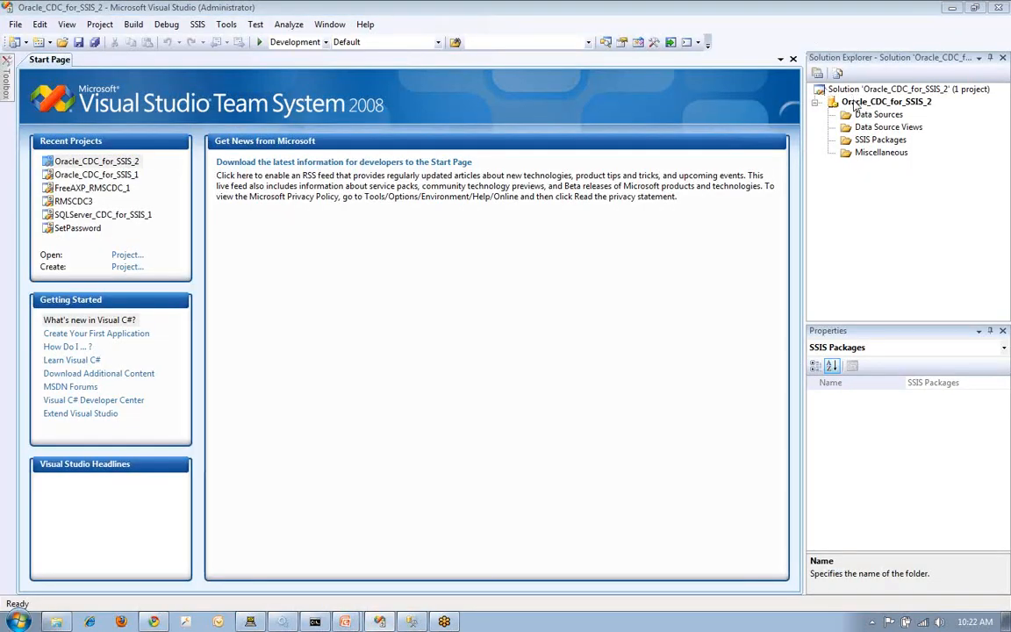
# Step: Launch Configure CDC Service from the Oracle_CDC_for_SSIS_2 project's Attunity Oracle-CDC menu
pyautogui.click(886, 100)
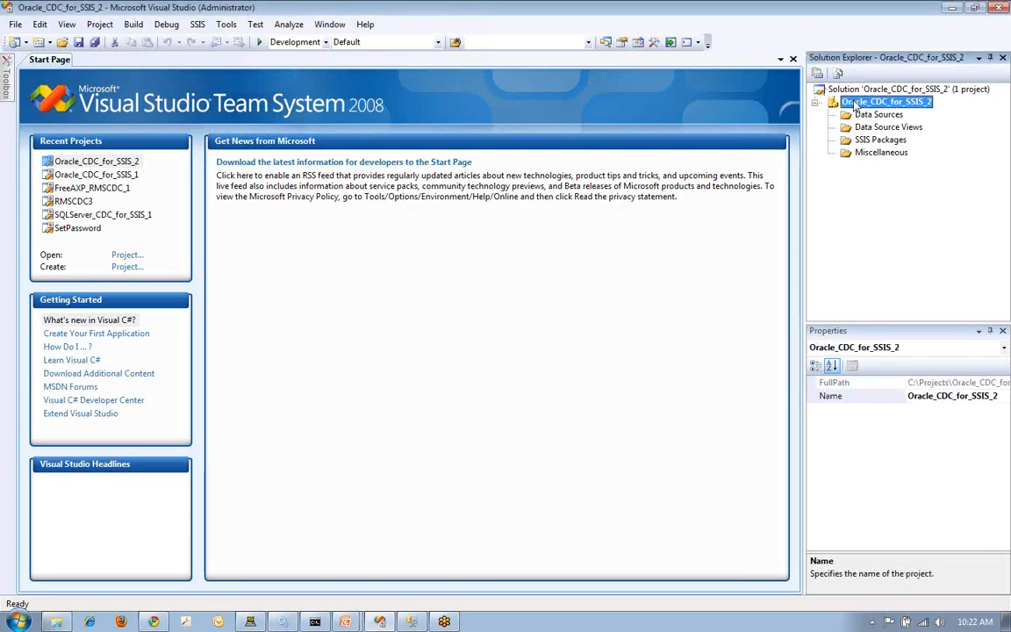
pyautogui.rightClick(884, 100)
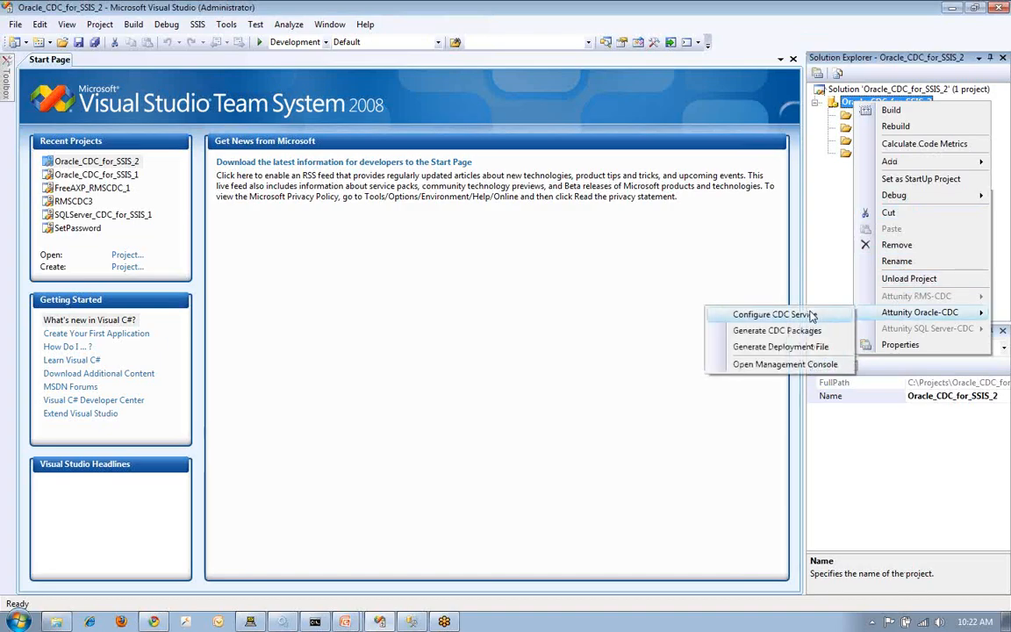
pyautogui.click(776, 314)
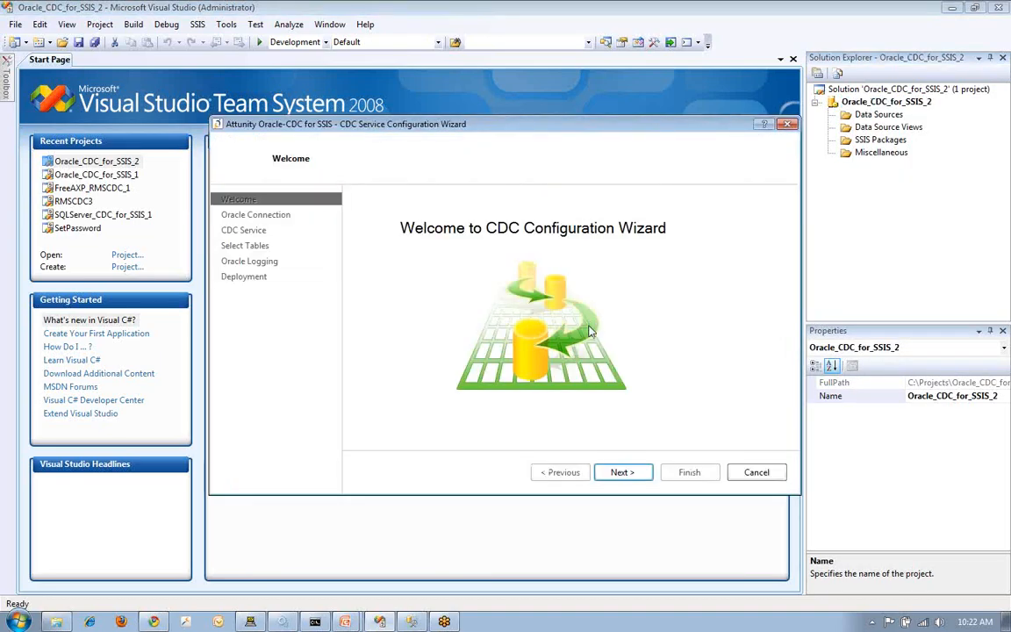
# Step: Test the Oracle connection environment successfully and advance to the CDC Service page
pyautogui.click(621, 472)
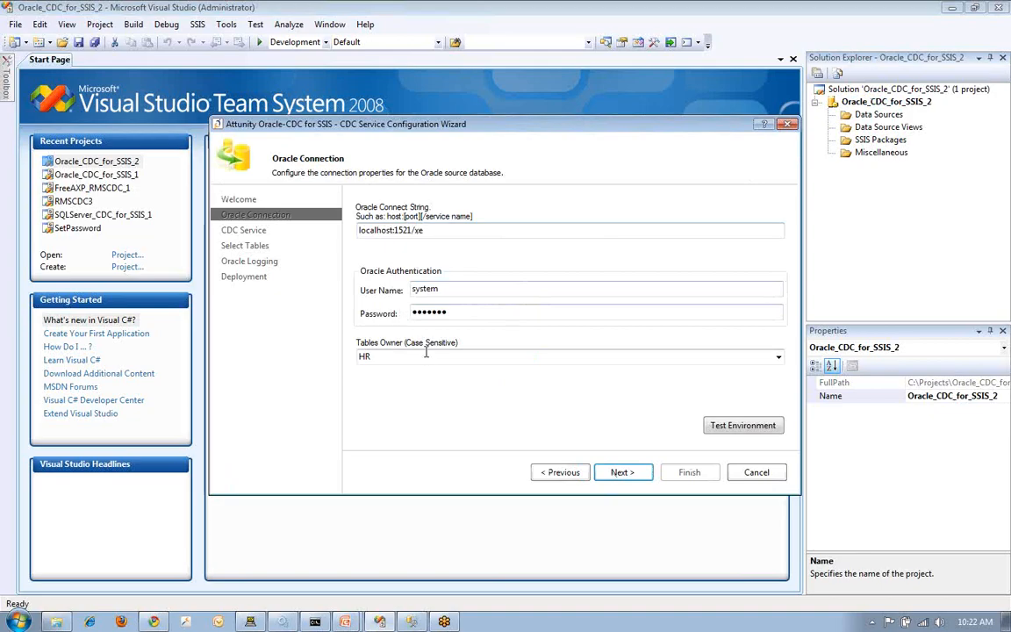
pyautogui.click(743, 425)
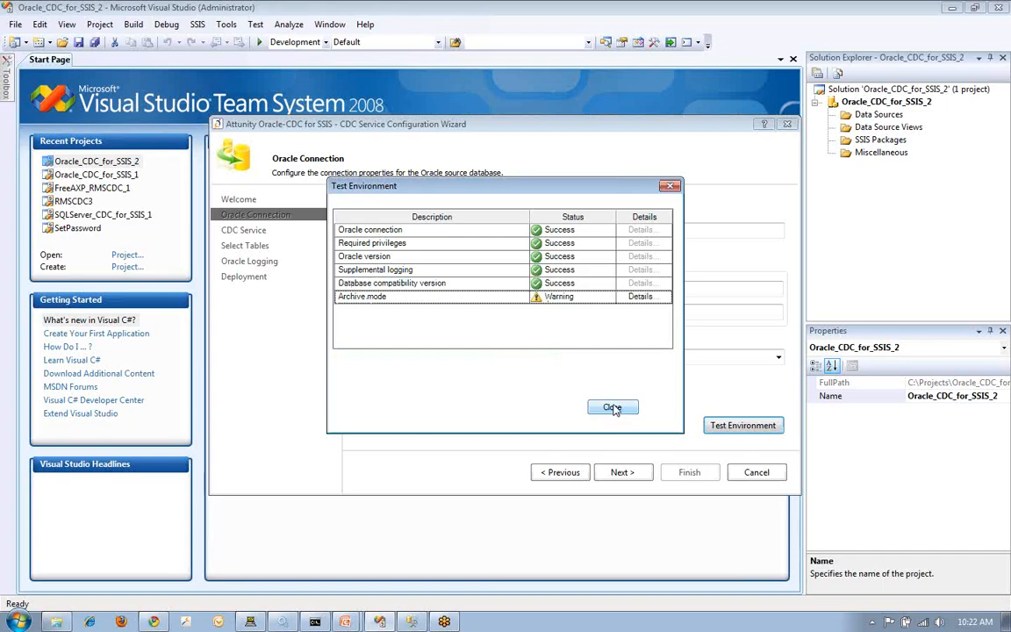
pyautogui.click(612, 407)
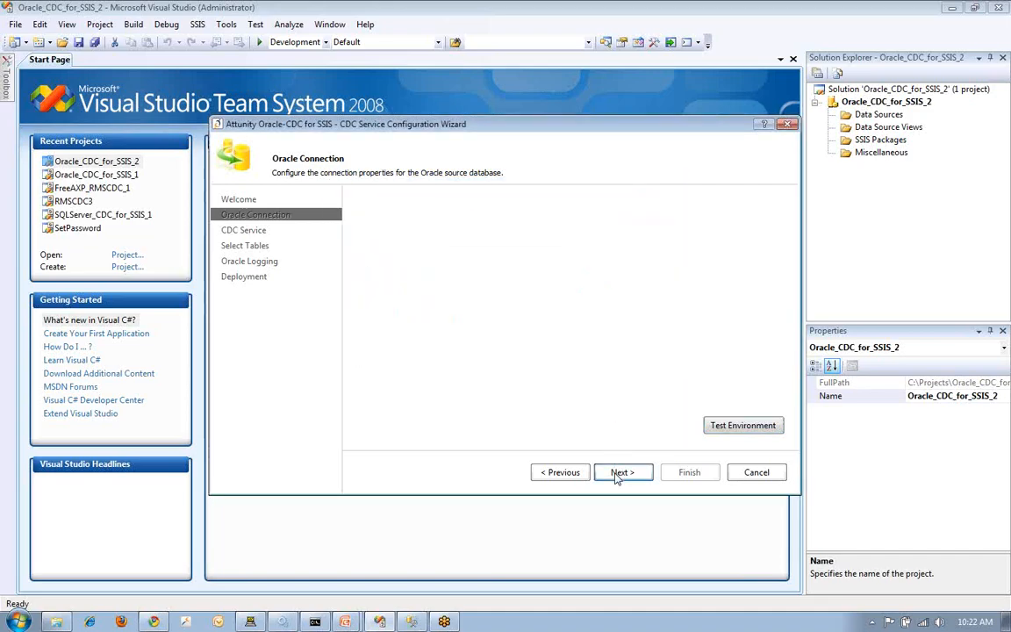
pyautogui.click(621, 472)
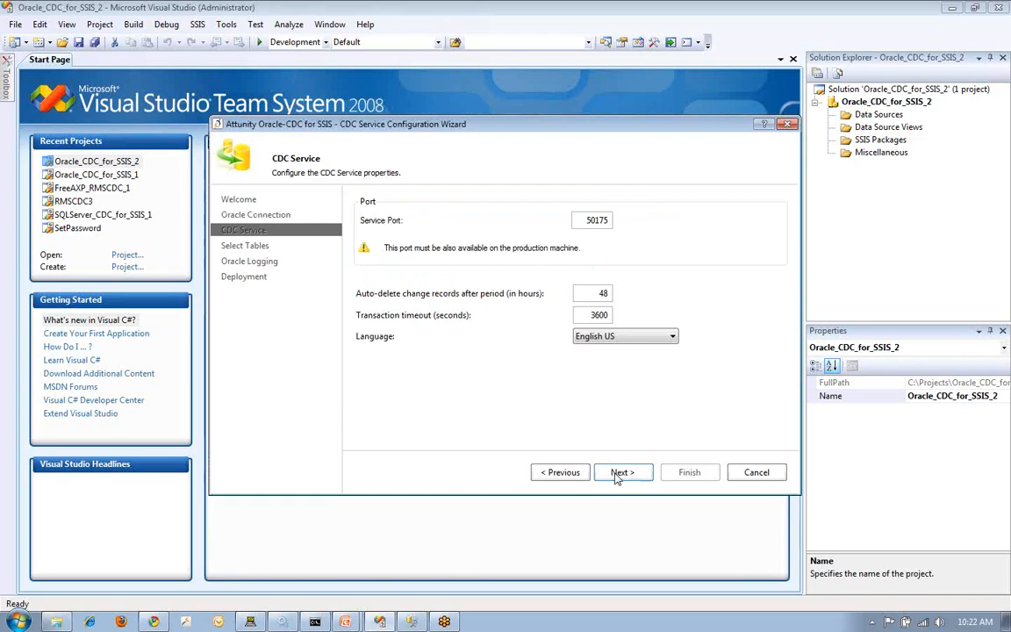
# Step: Run the supplemental logging scripts for COUNTRIES and REGIONS against Oracle and acknowledge success
pyautogui.click(621, 472)
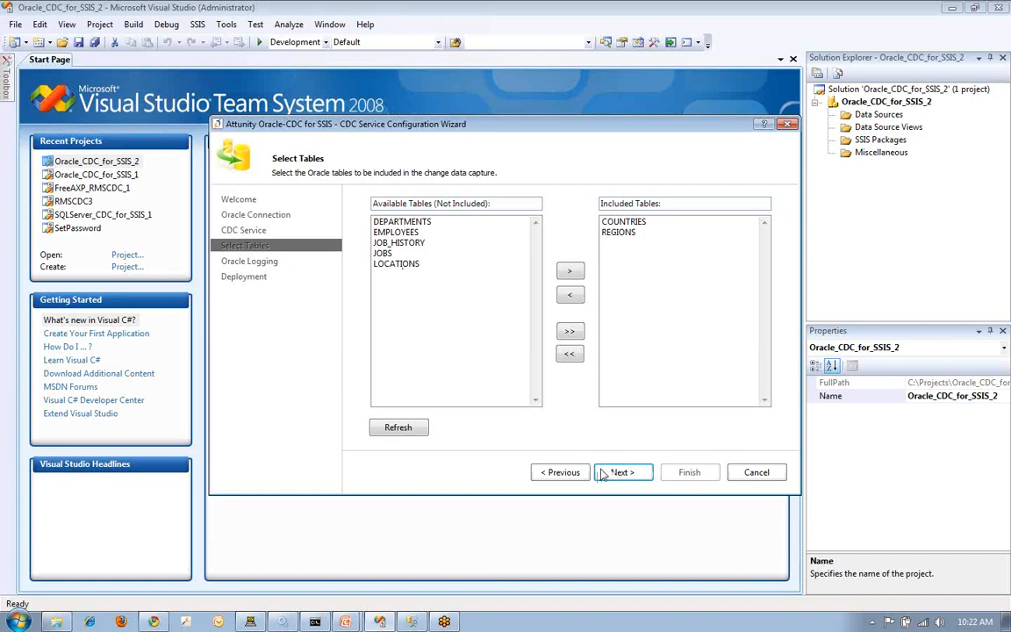
pyautogui.click(621, 472)
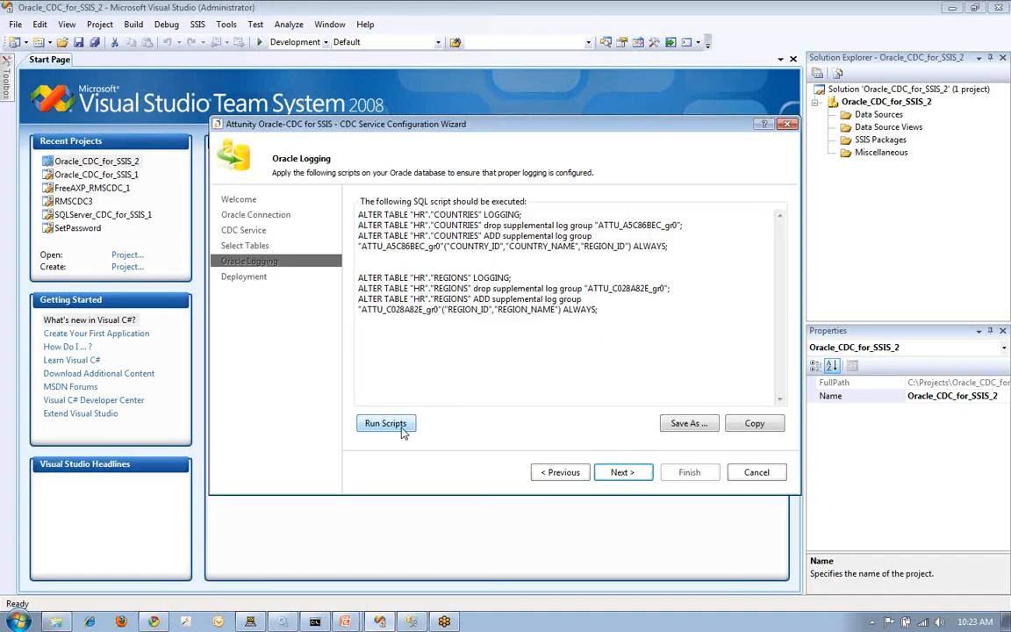
pyautogui.click(386, 423)
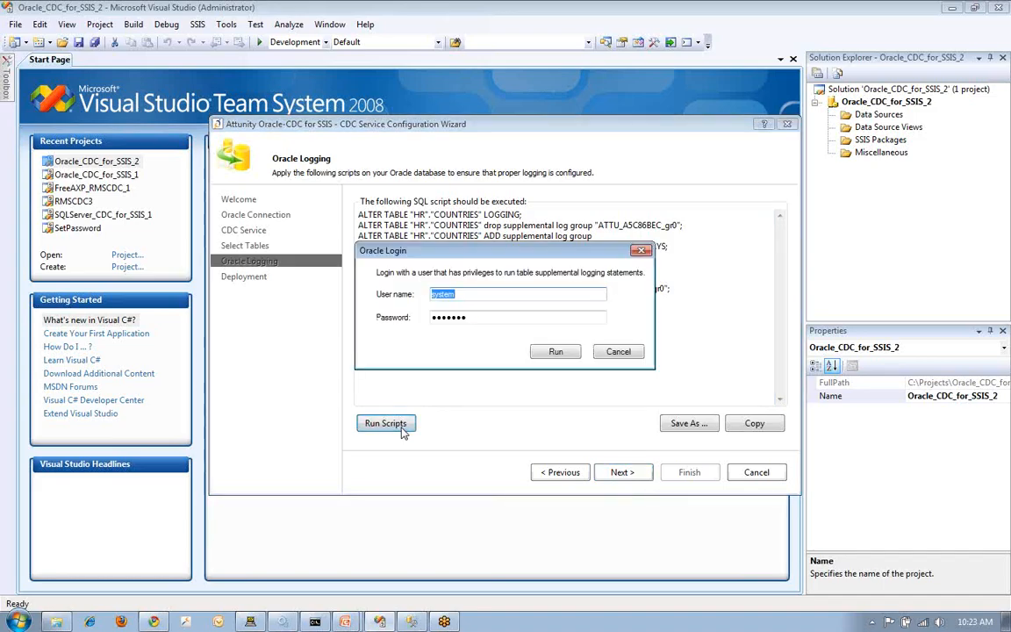
pyautogui.click(555, 351)
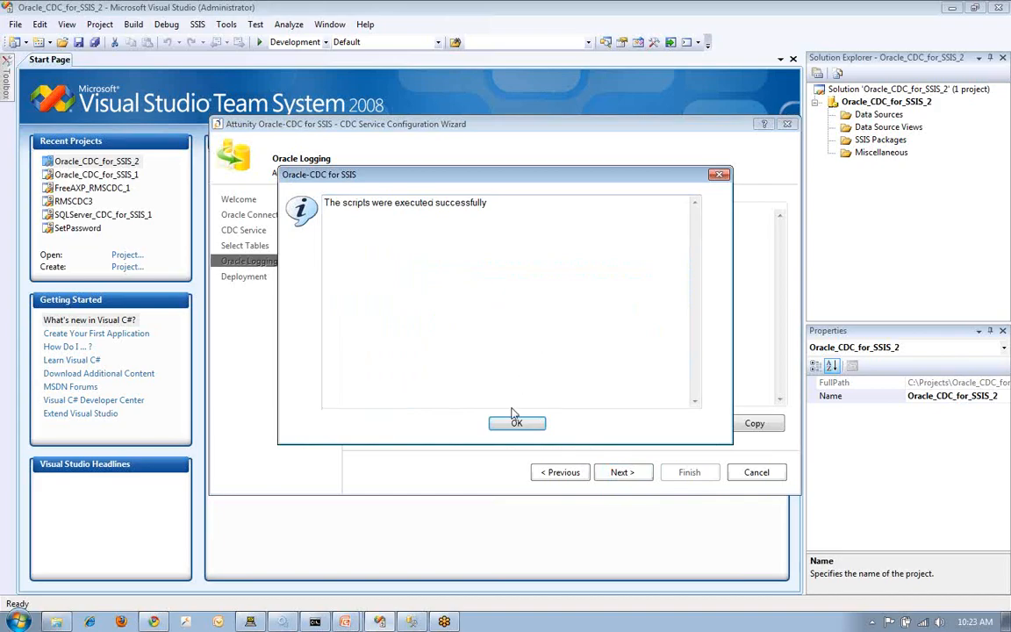
pyautogui.click(516, 421)
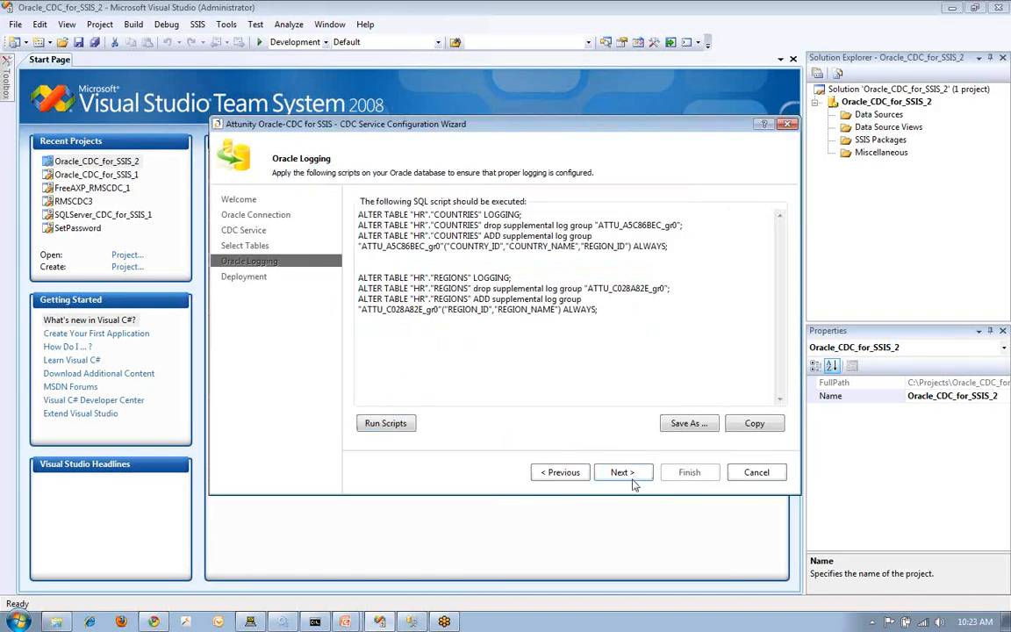
# Step: Deploy the CDC service, enable Activate CDC Service, and finish the wizard
pyautogui.click(621, 472)
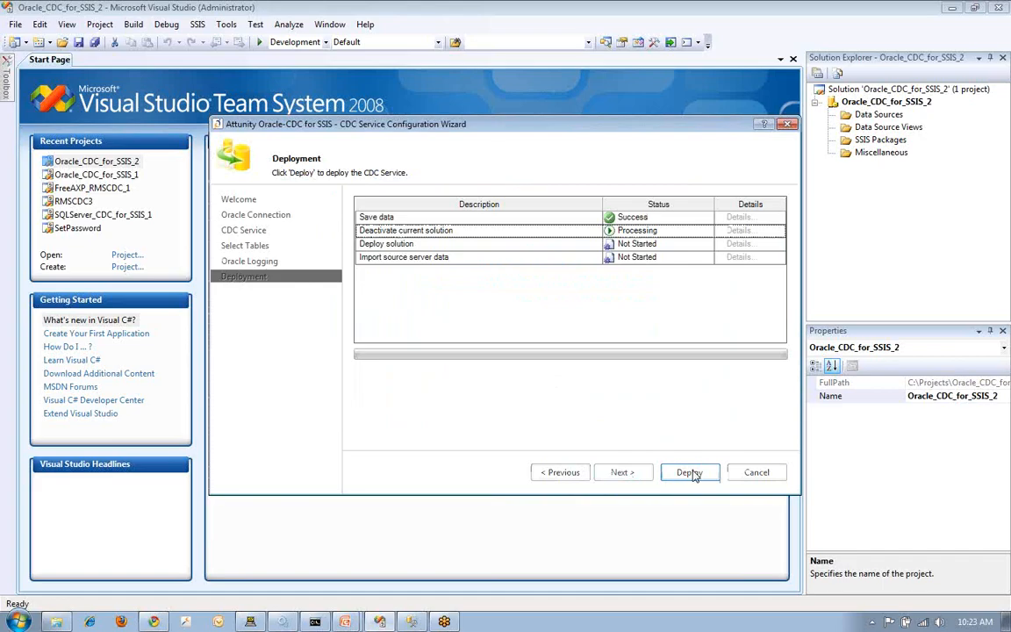
pyautogui.click(688, 473)
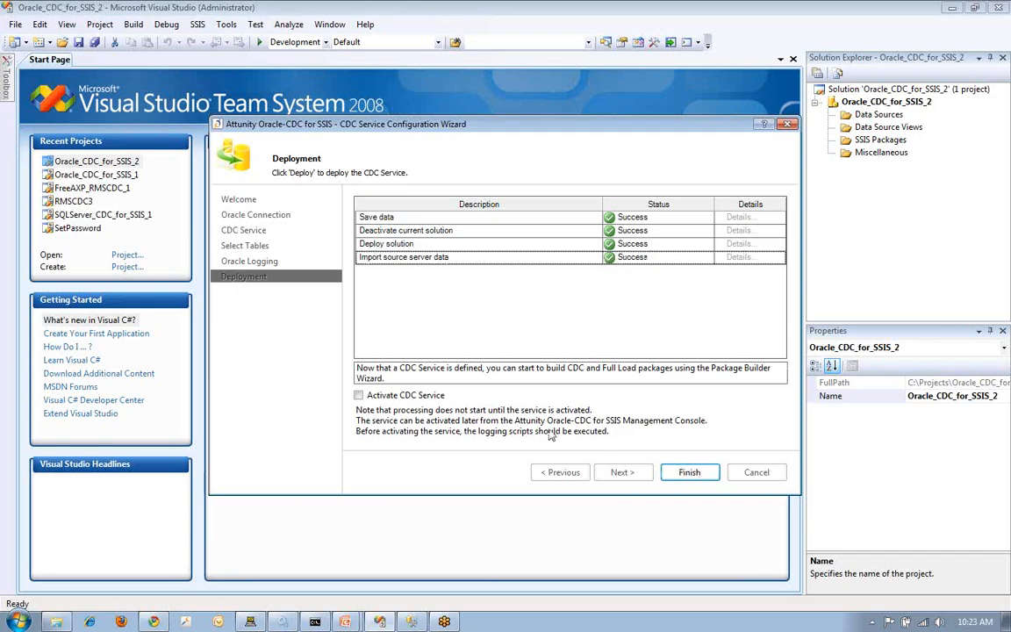
pyautogui.click(358, 394)
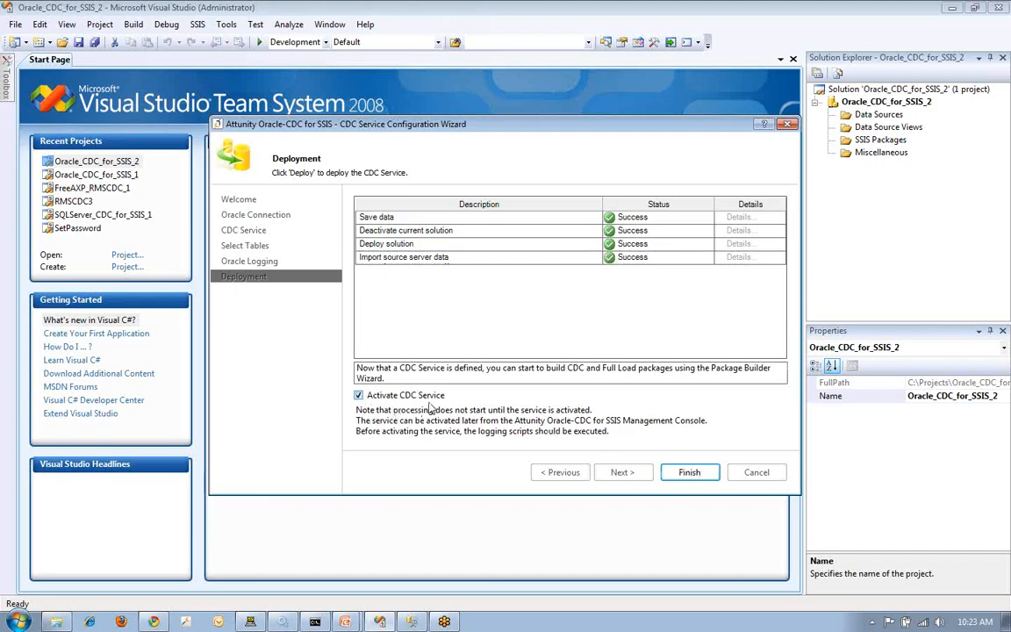
pyautogui.click(688, 472)
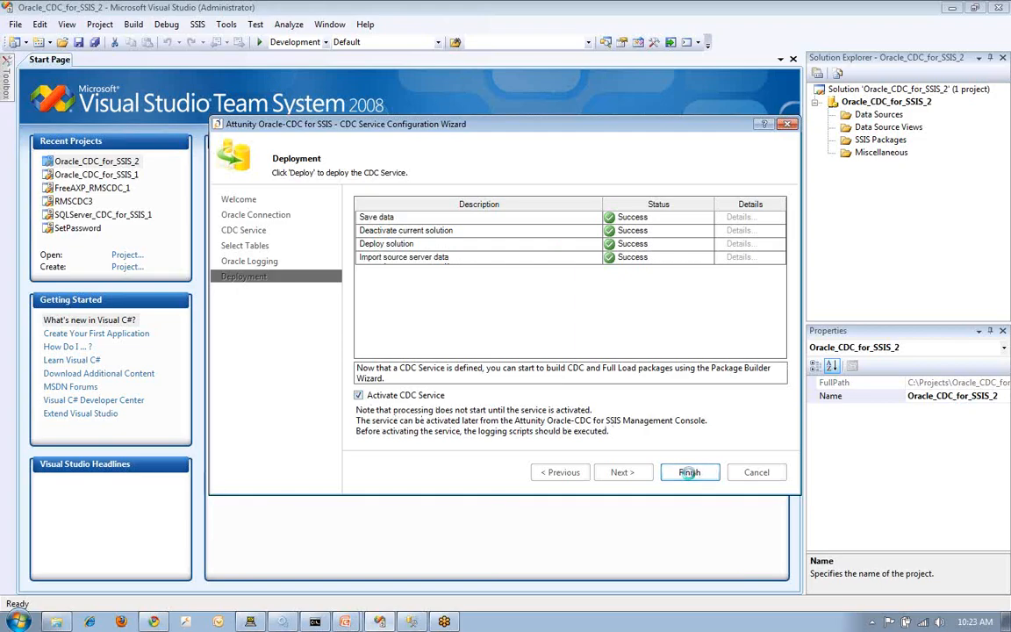
pyautogui.click(688, 472)
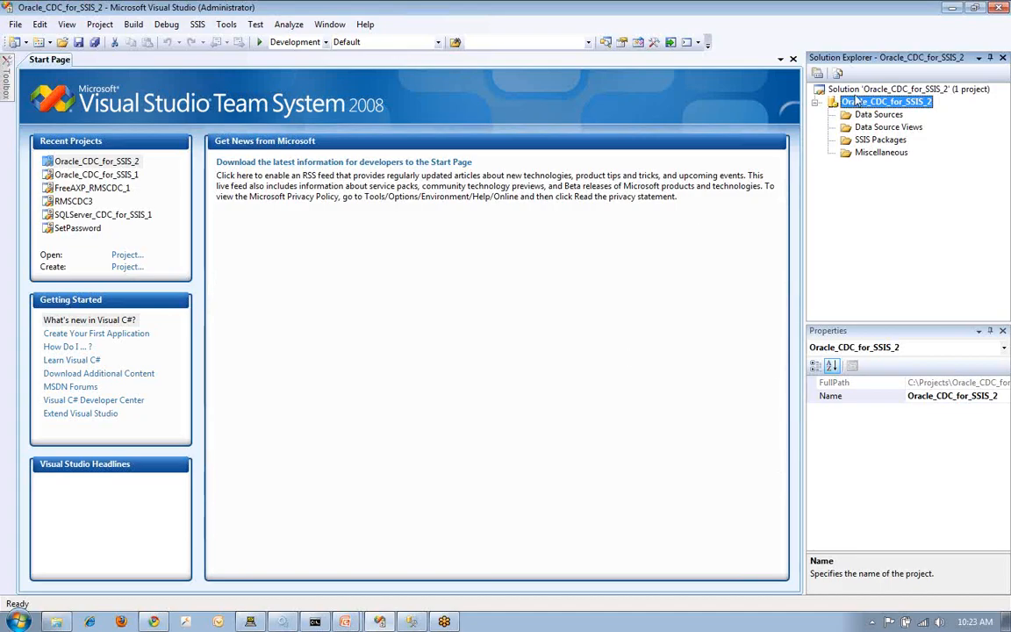
# Step: Launch the Package Builder and advance through table mapping to Table Grouping
pyautogui.rightClick(887, 100)
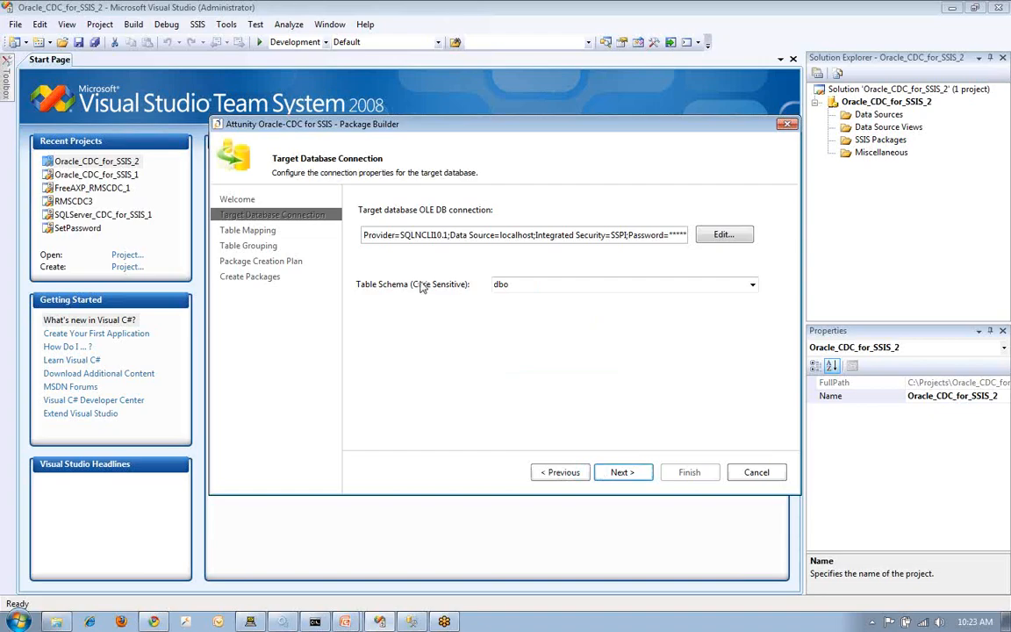
pyautogui.moveTo(418, 266)
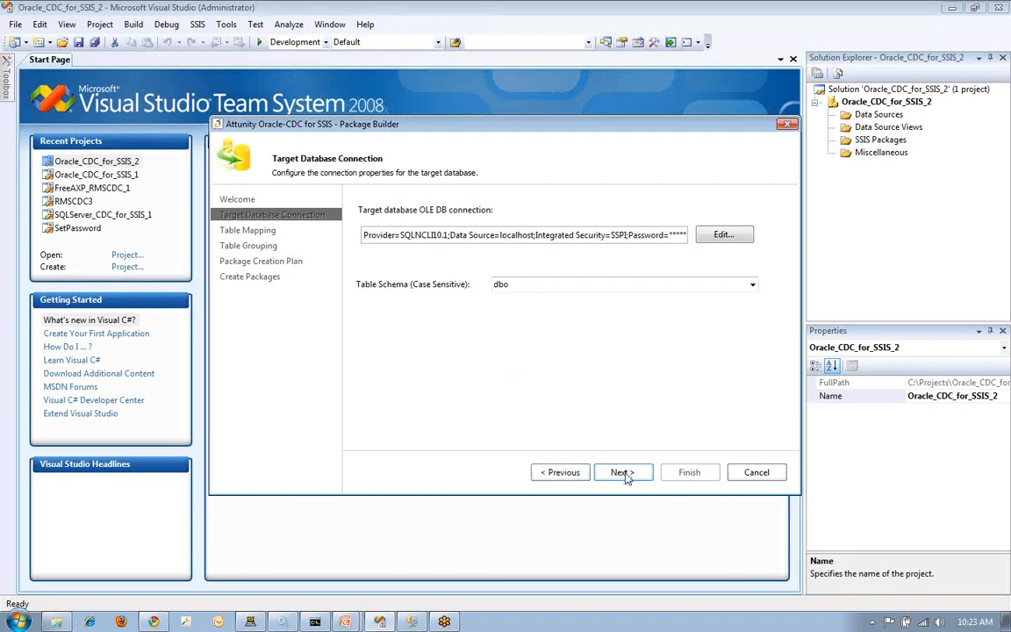
pyautogui.click(622, 472)
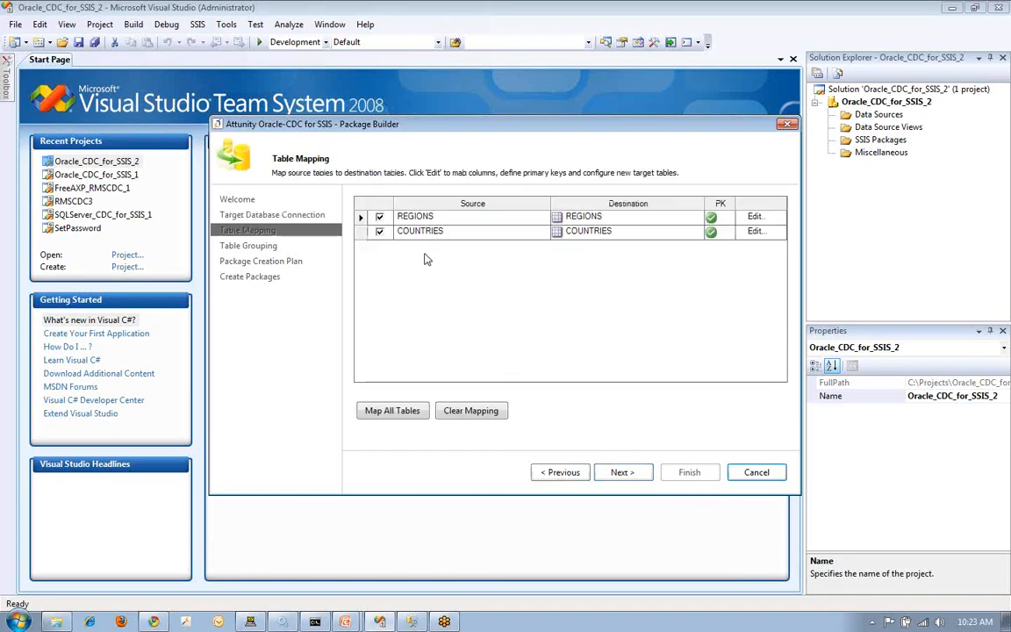
pyautogui.moveTo(417, 253)
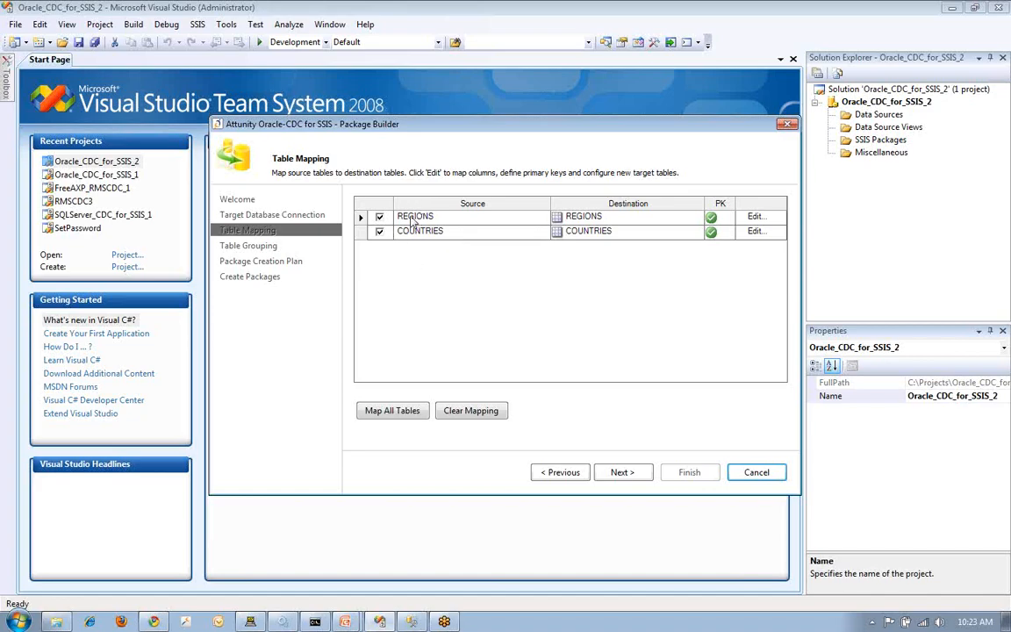
pyautogui.moveTo(579, 249)
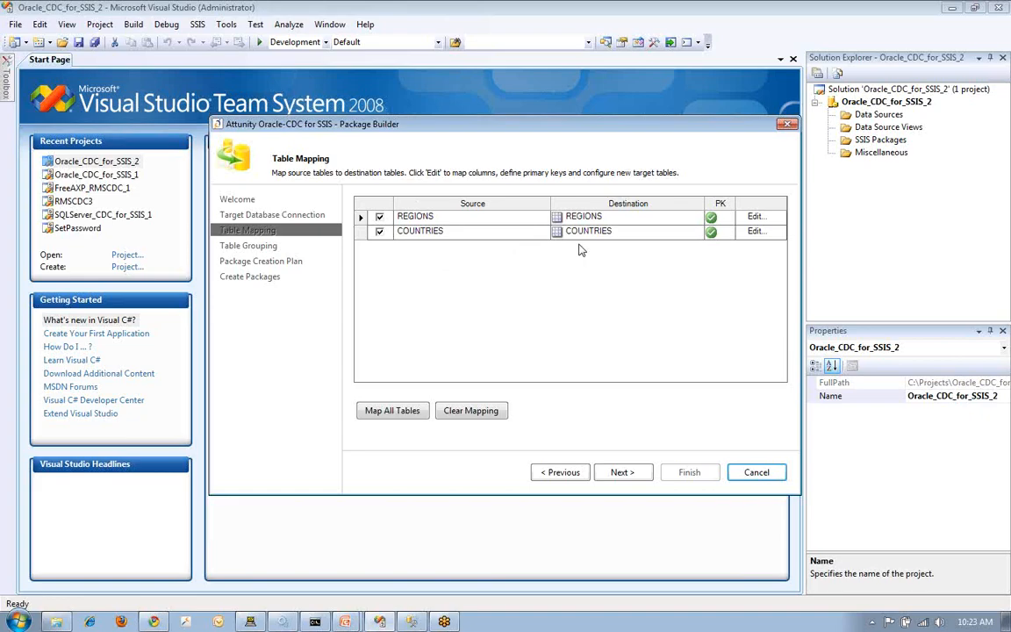
pyautogui.moveTo(665, 327)
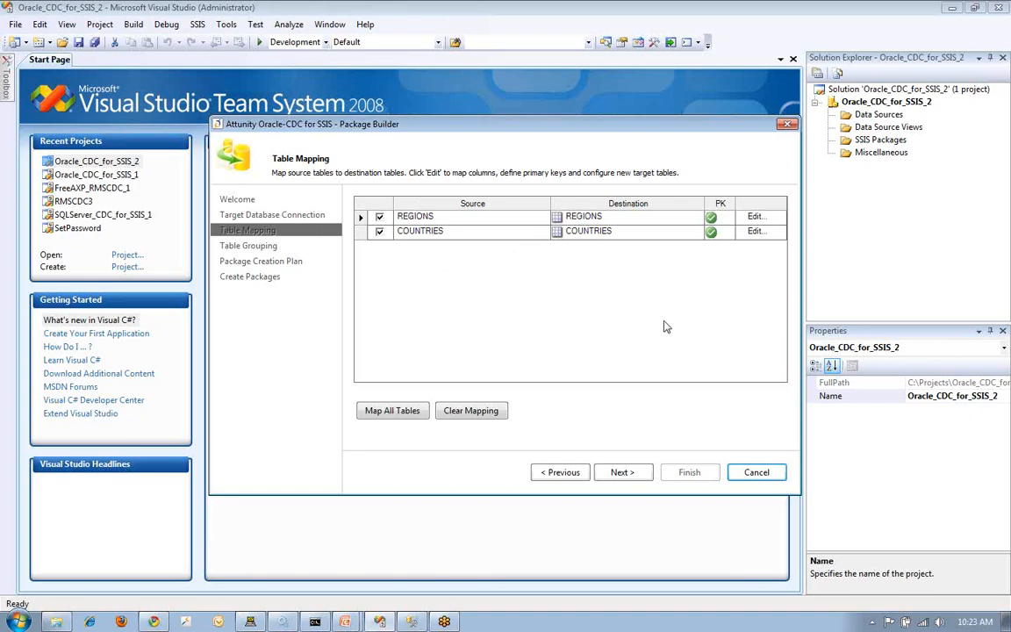
pyautogui.moveTo(621, 431)
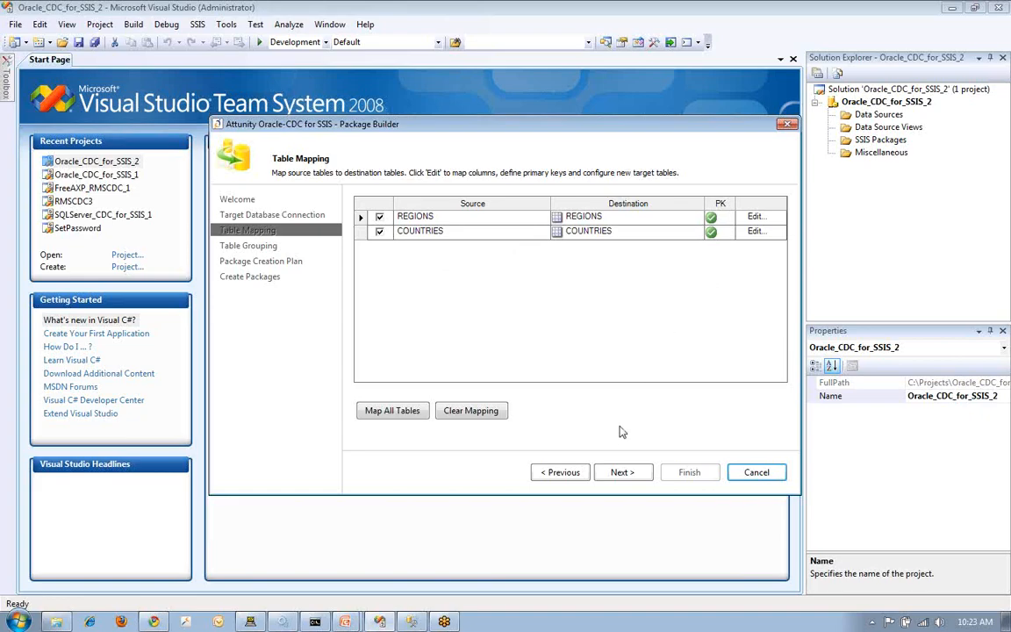
pyautogui.click(621, 472)
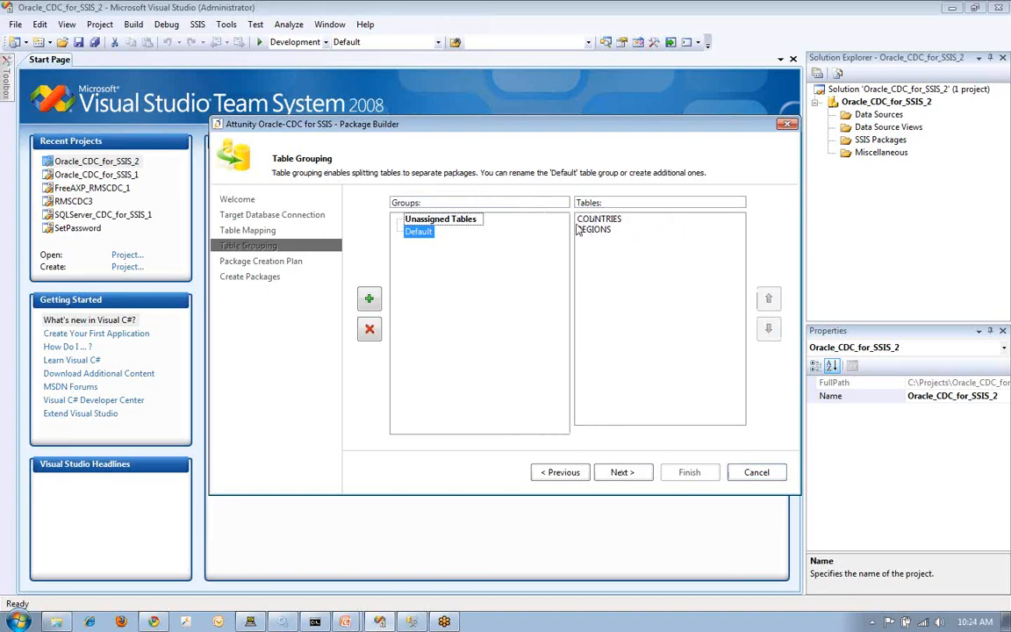
pyautogui.moveTo(425, 239)
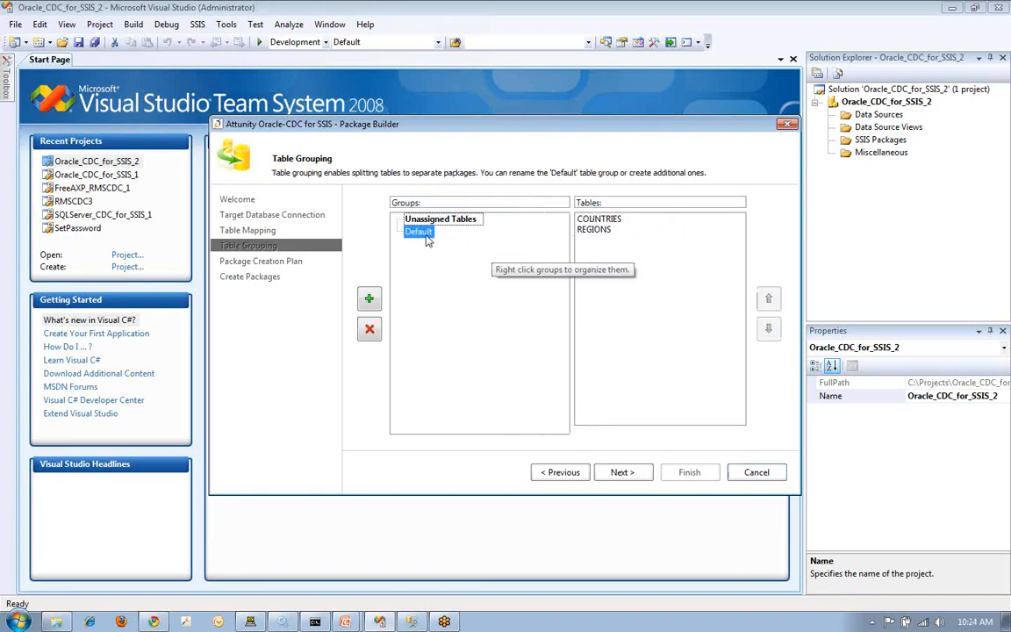
pyautogui.moveTo(457, 242)
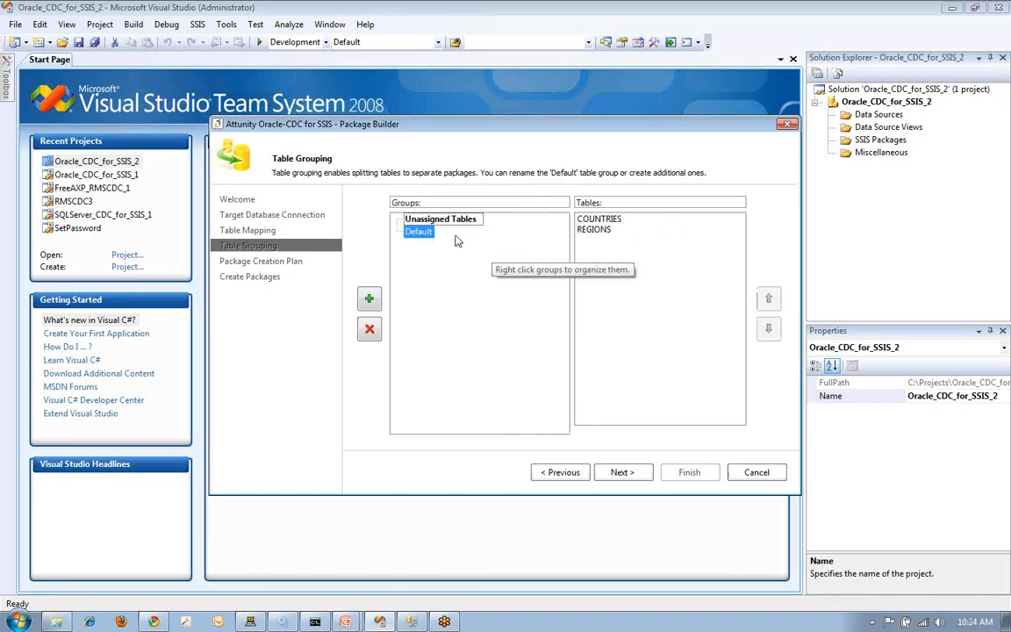
pyautogui.moveTo(572, 411)
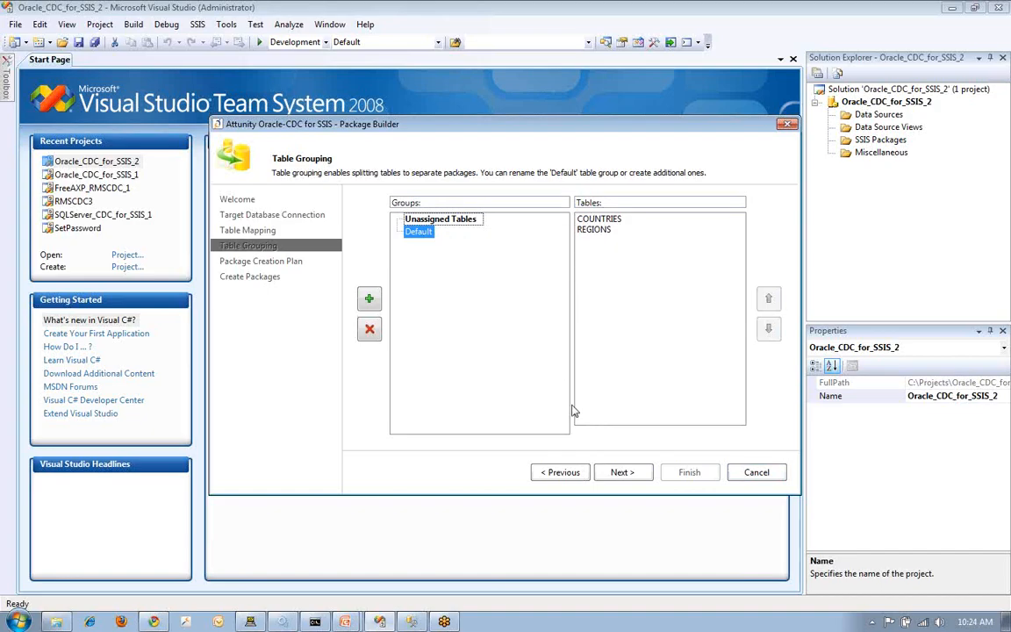
pyautogui.click(621, 472)
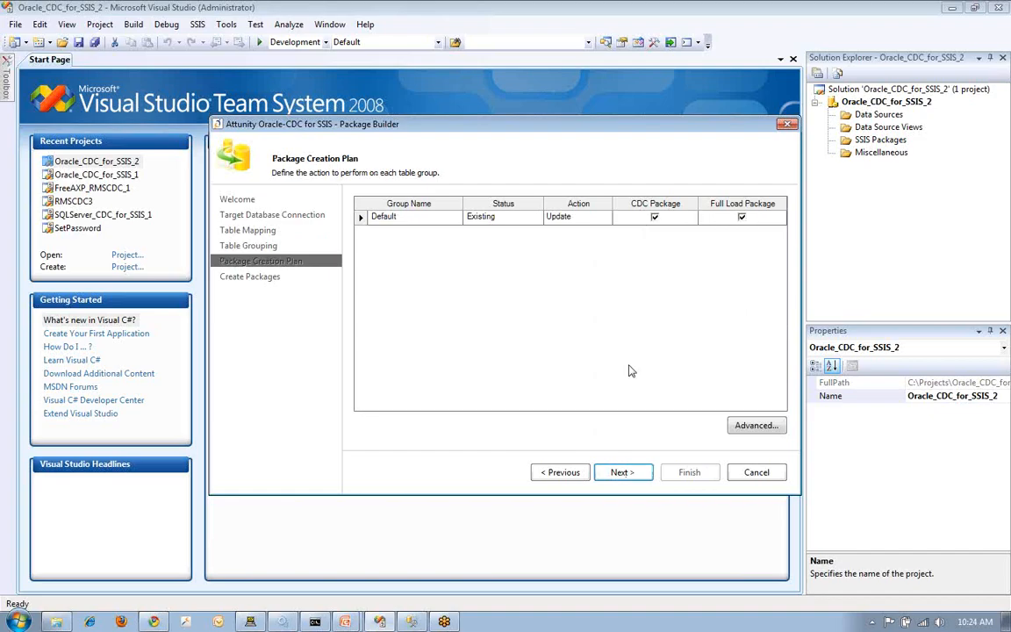
# Step: Create the Default CDC and full-load packages with destination tables, then finish the builder
pyautogui.click(621, 472)
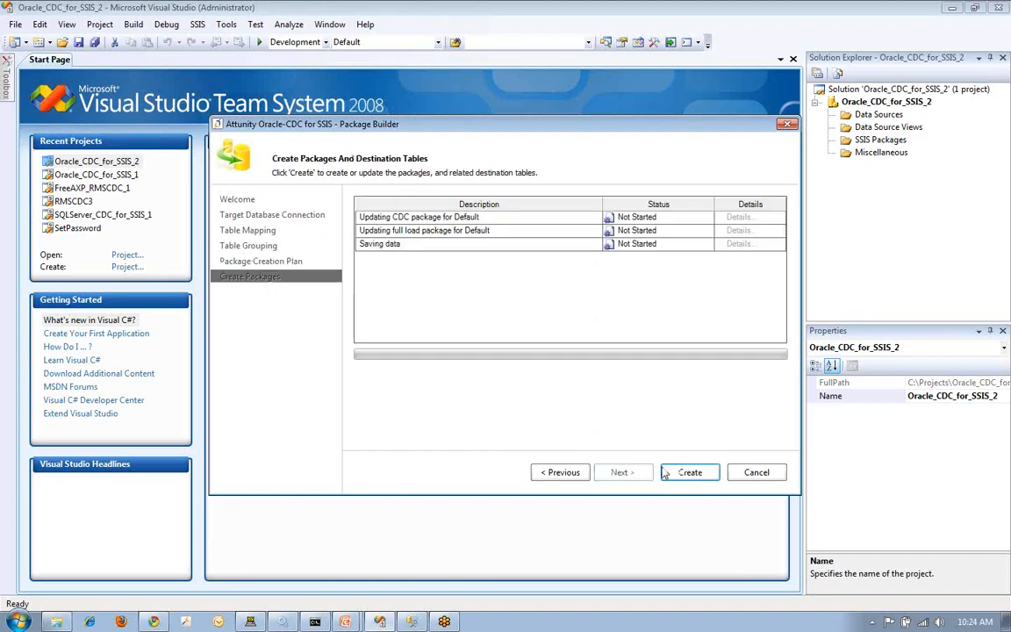
pyautogui.click(690, 472)
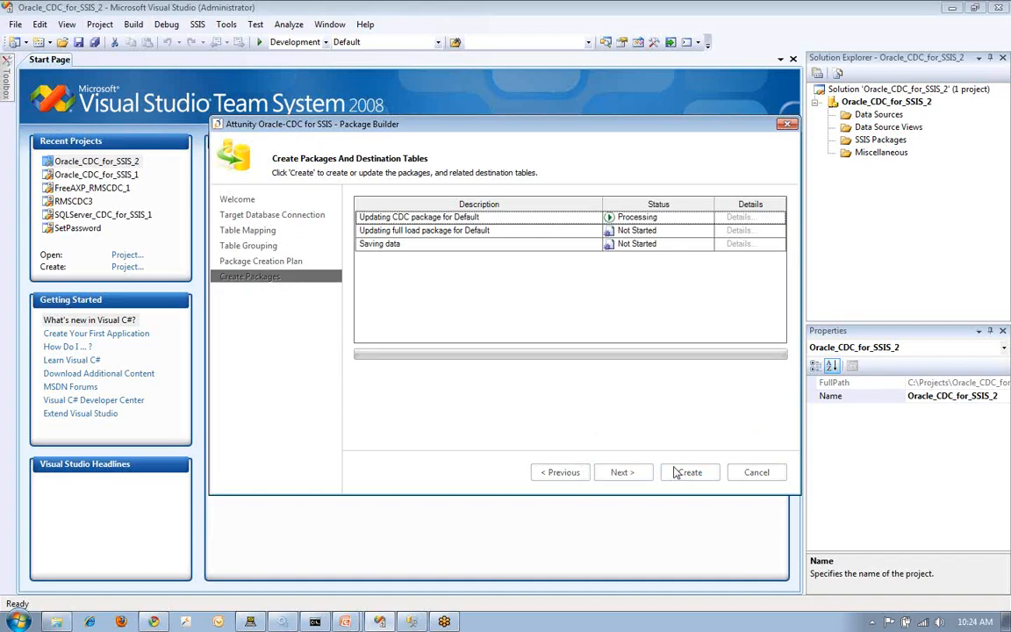
pyautogui.click(689, 472)
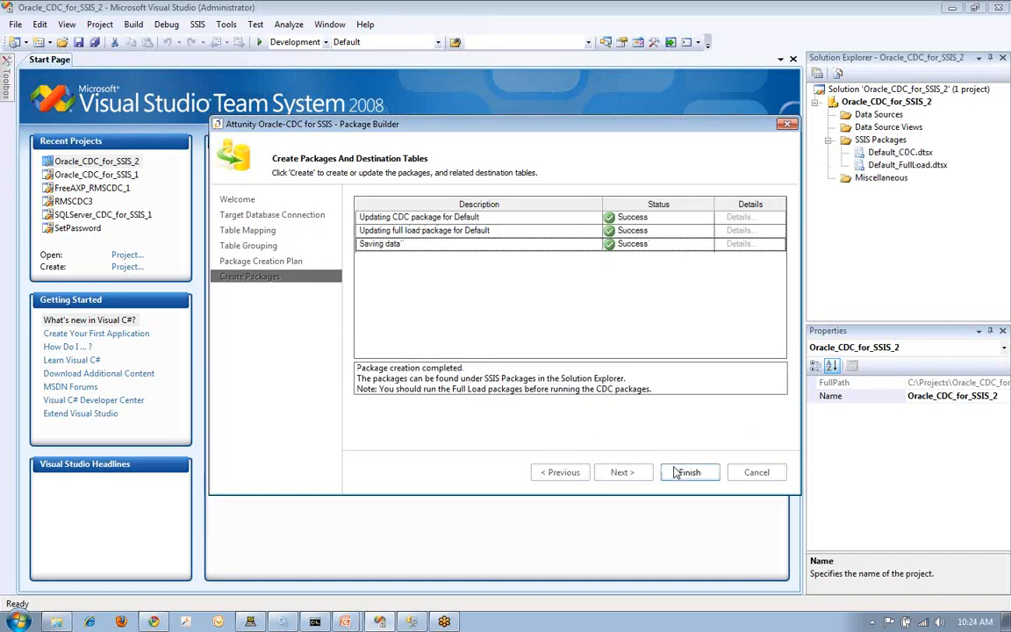
pyautogui.click(688, 472)
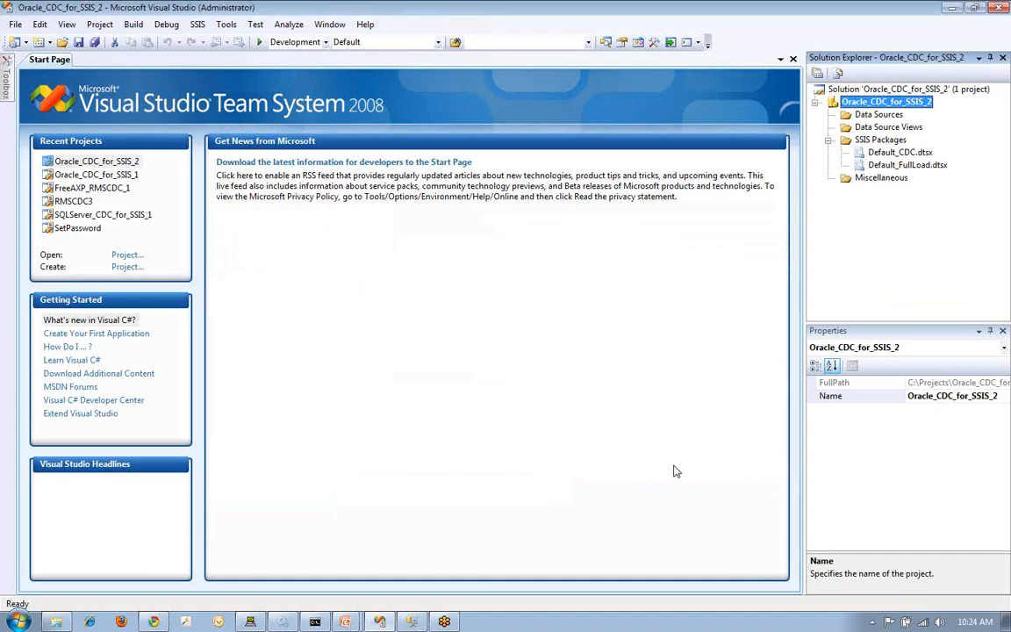
# Step: Show the Default_FullLoad.dtsx data flow with its REGIONS and COUNTRIES source-to-destination flows
pyautogui.click(906, 165)
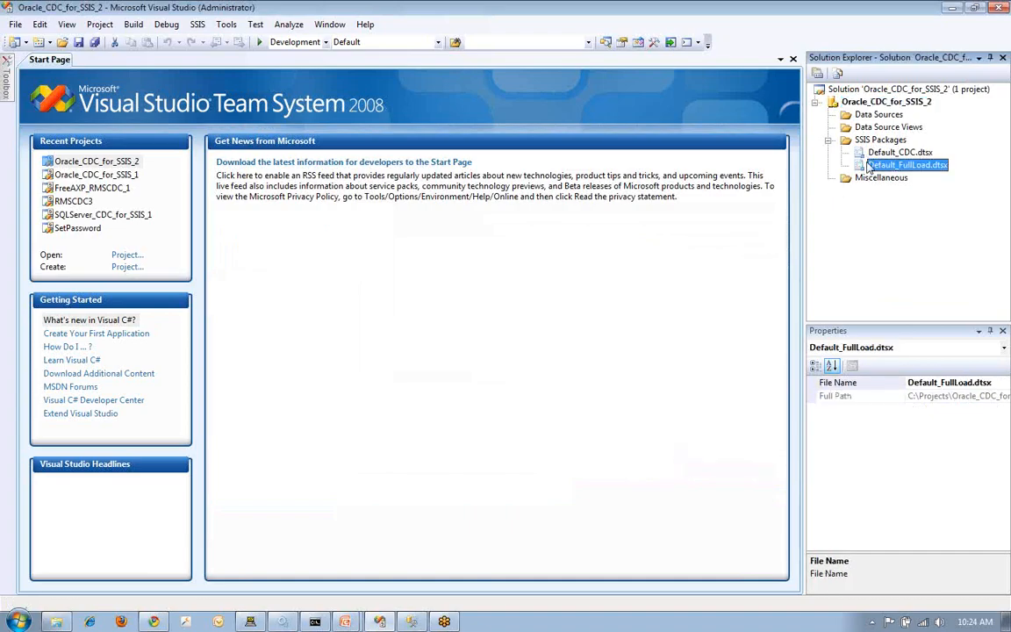
pyautogui.doubleClick(907, 165)
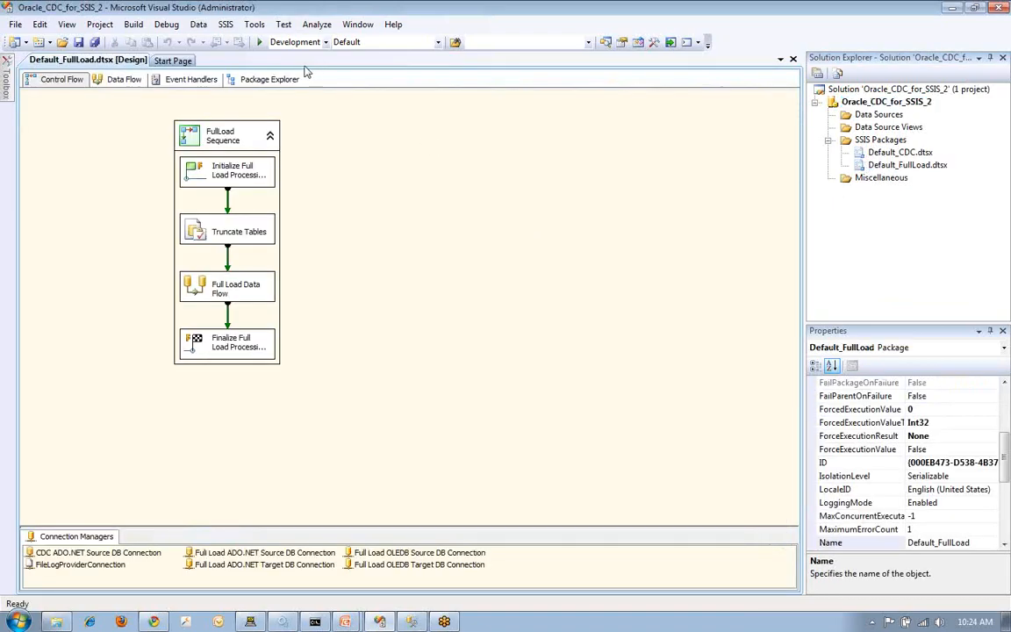
pyautogui.click(123, 79)
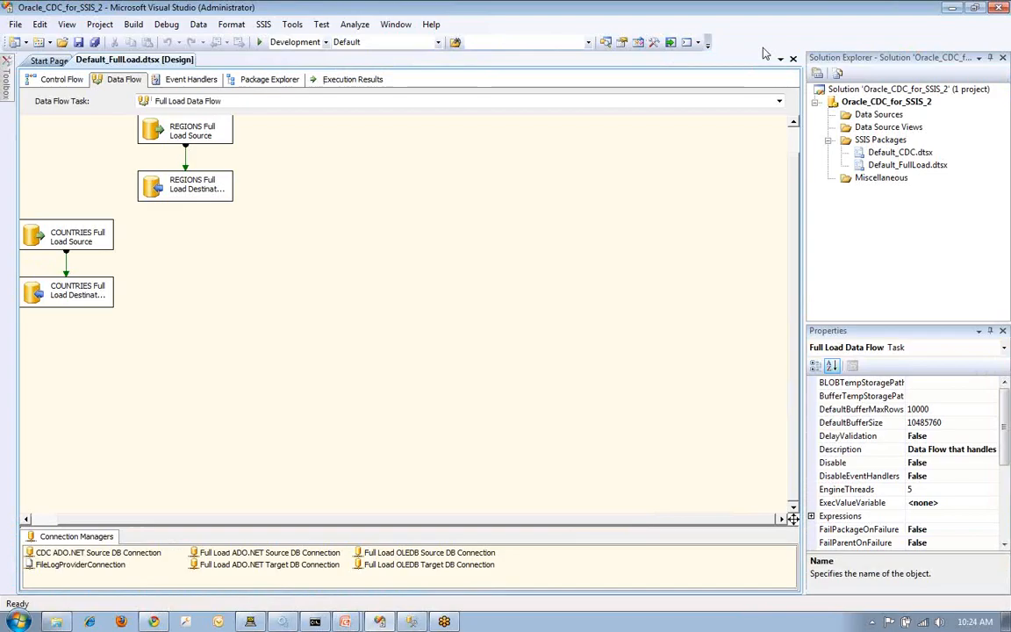
pyautogui.moveTo(864, 53)
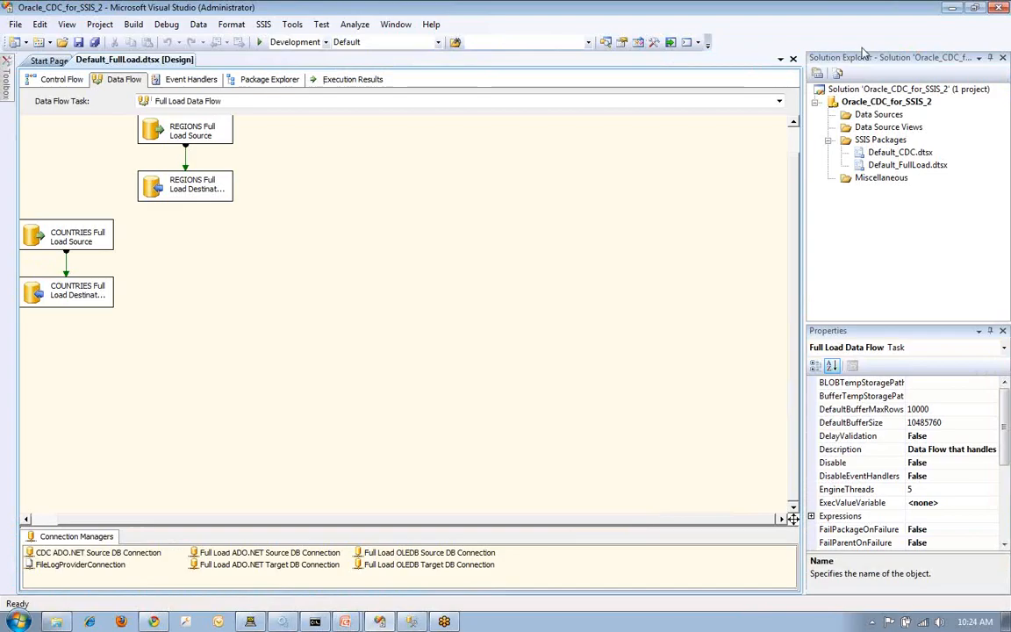
pyautogui.click(899, 151)
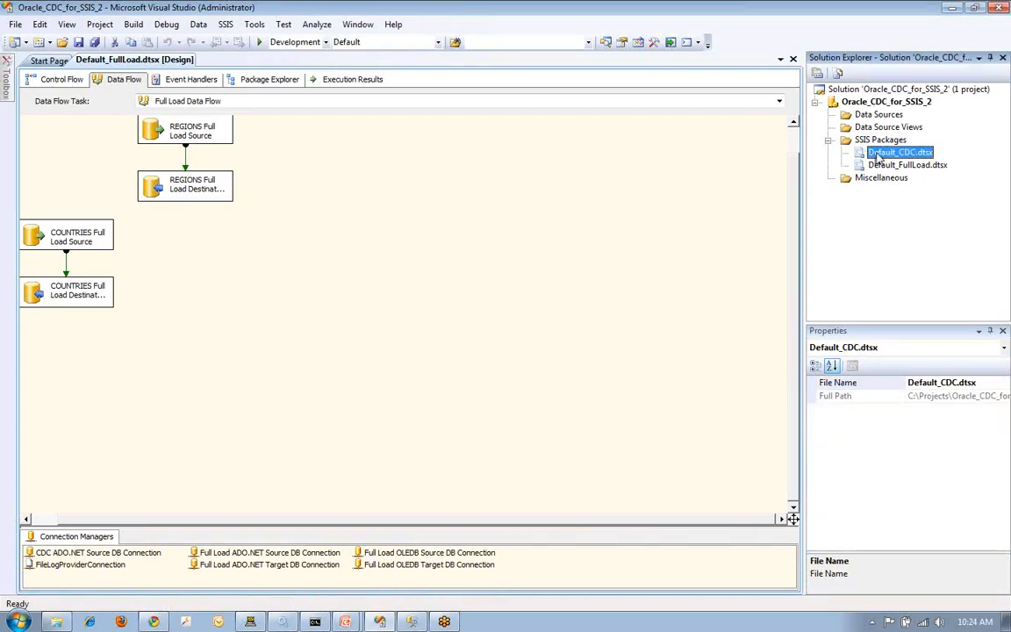
# Step: Show the Default_CDC.dtsx data flow with COUNTRIES and REGIONS change flows, then bring up the command prompt
pyautogui.doubleClick(899, 151)
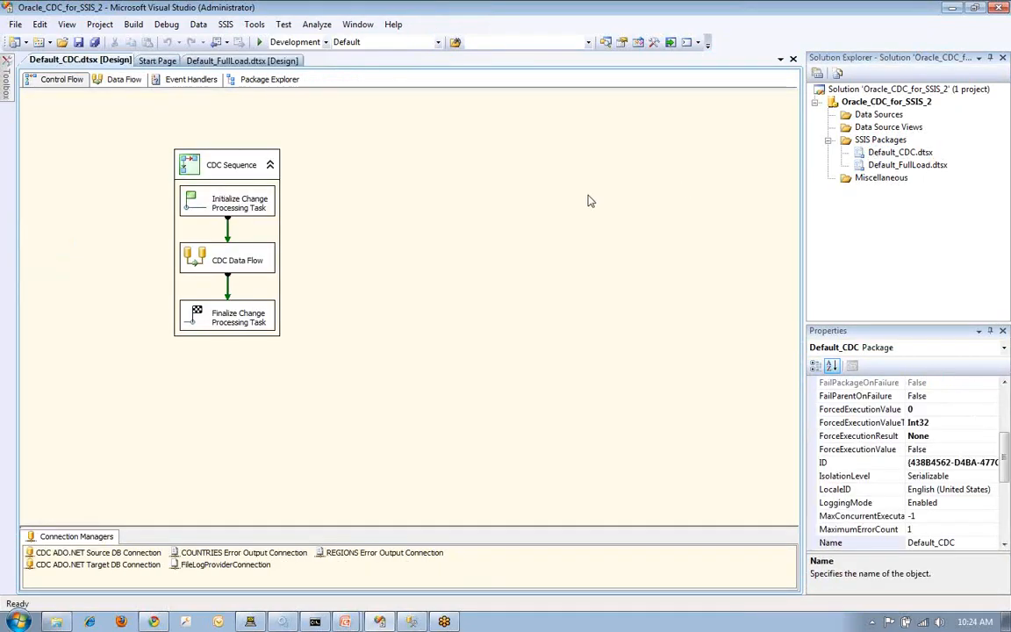
pyautogui.click(123, 79)
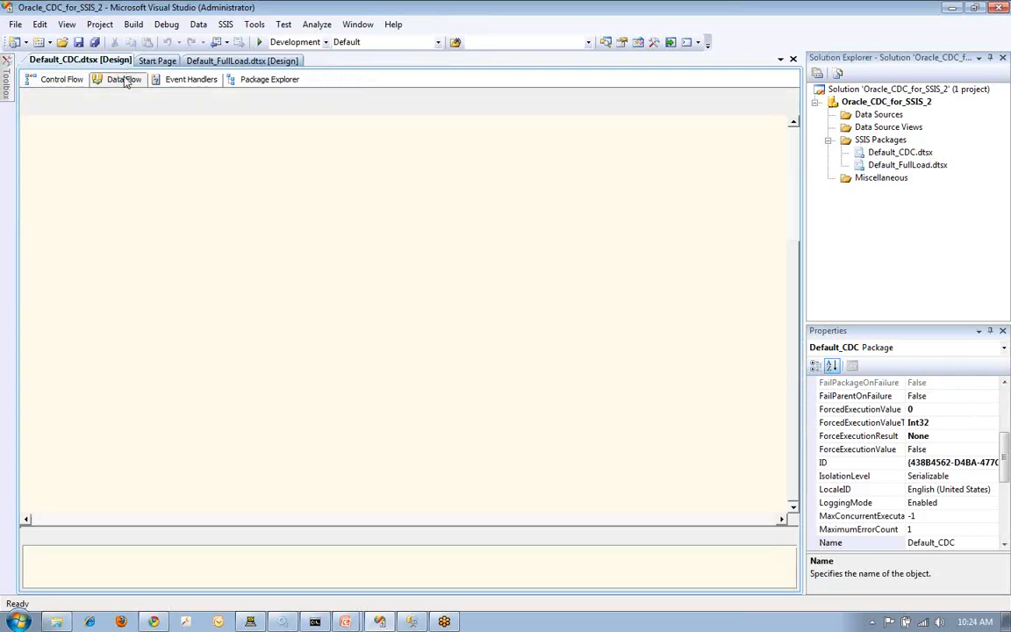
pyautogui.click(123, 79)
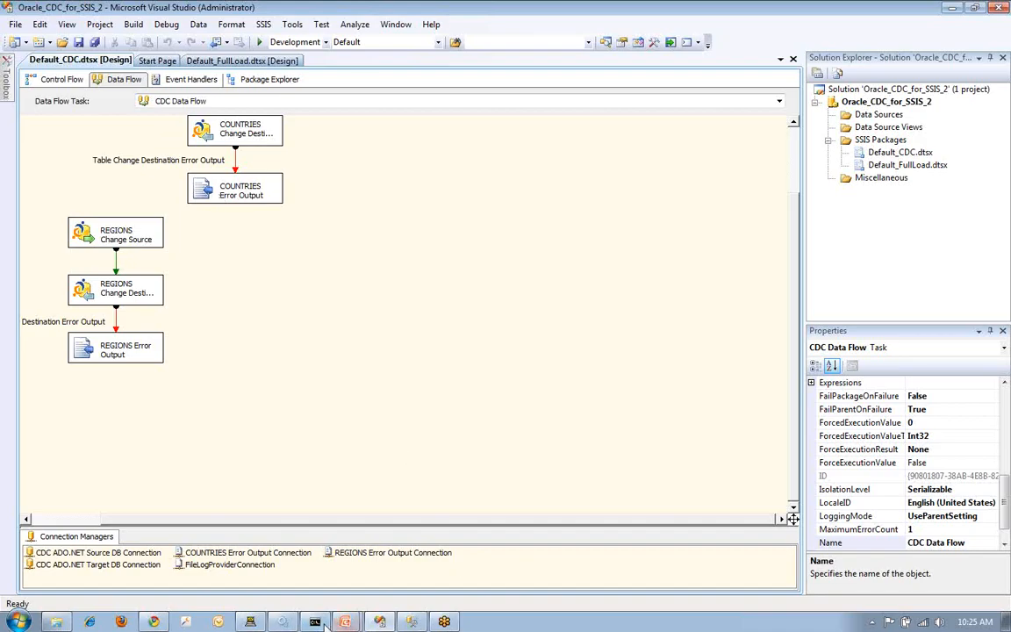
pyautogui.click(314, 621)
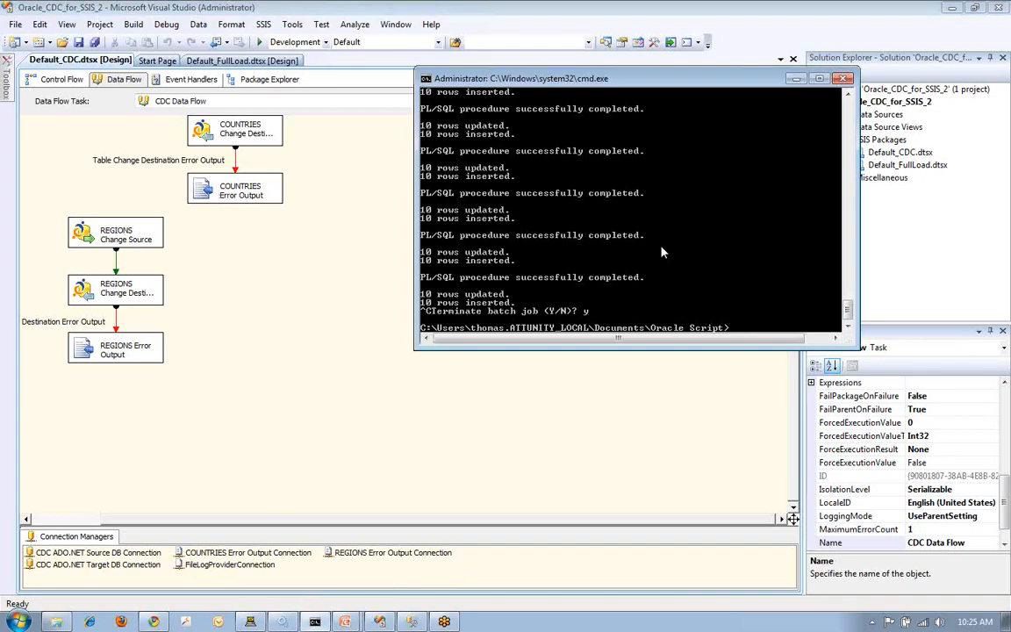
# Step: Rerun the Oracle change-generating script with the 'loop' command
pyautogui.write('loop')
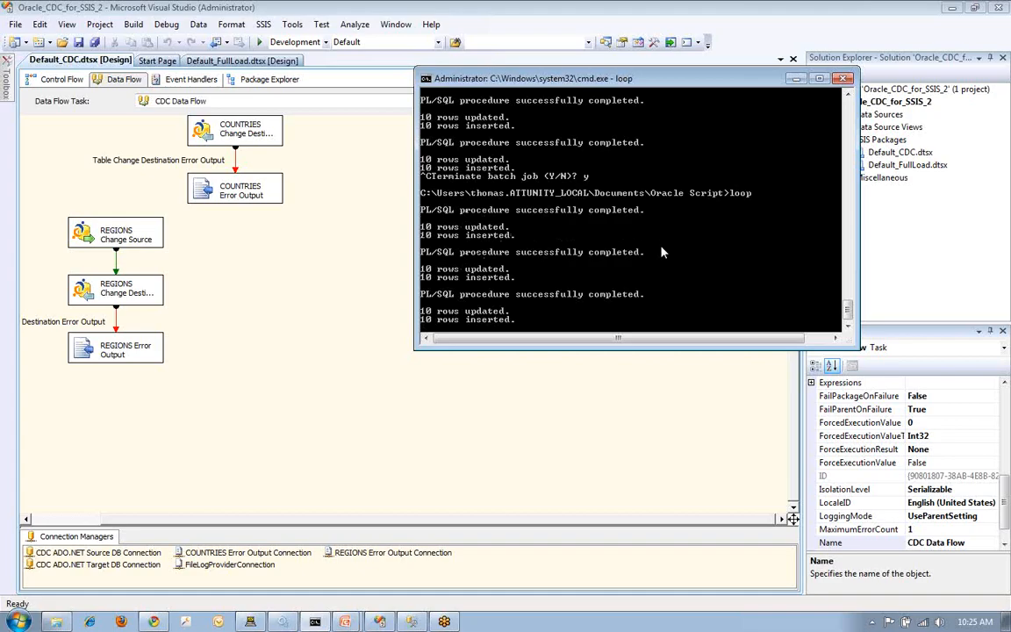
pyautogui.moveTo(516, 256)
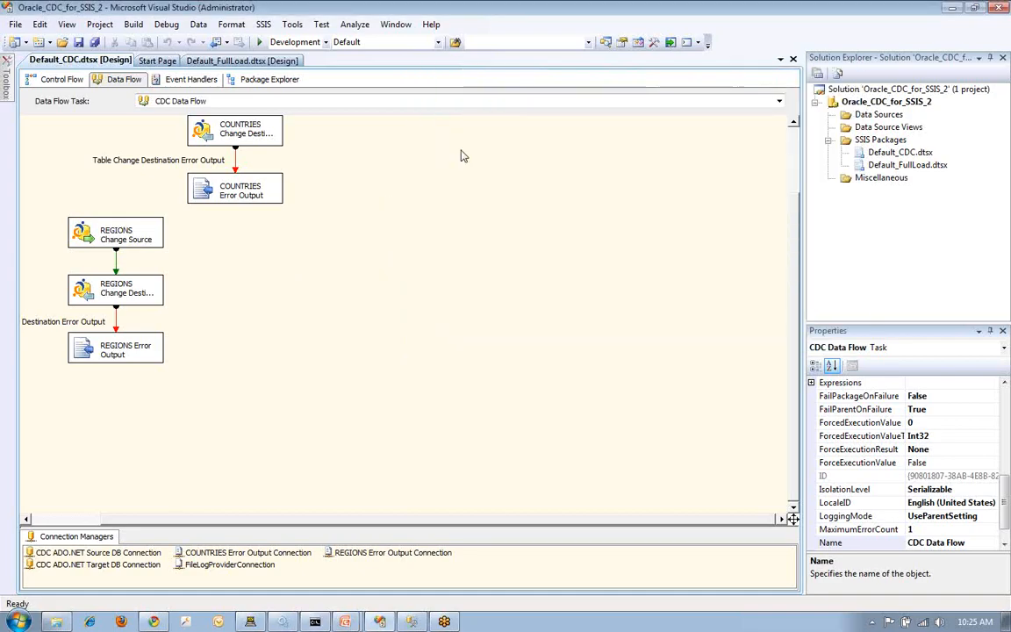
pyautogui.moveTo(458, 144)
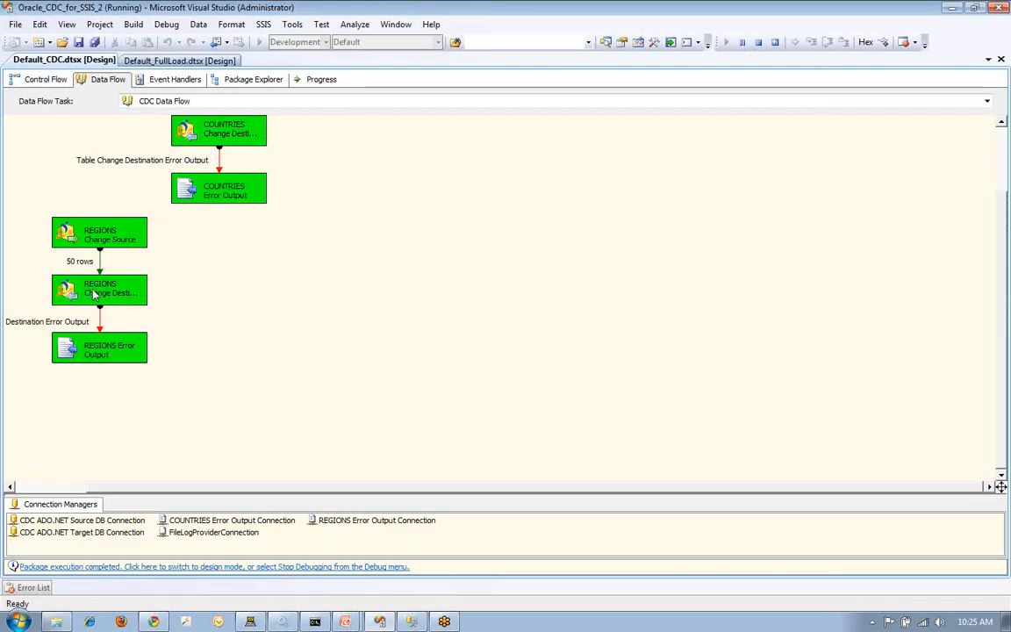
pyautogui.moveTo(85, 272)
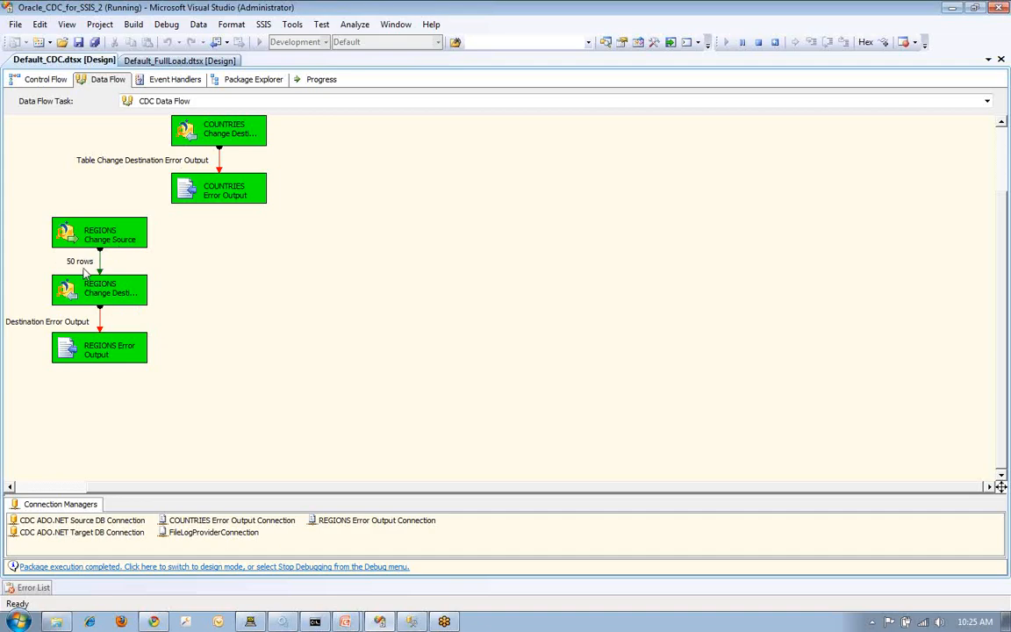
pyautogui.moveTo(1004, 298)
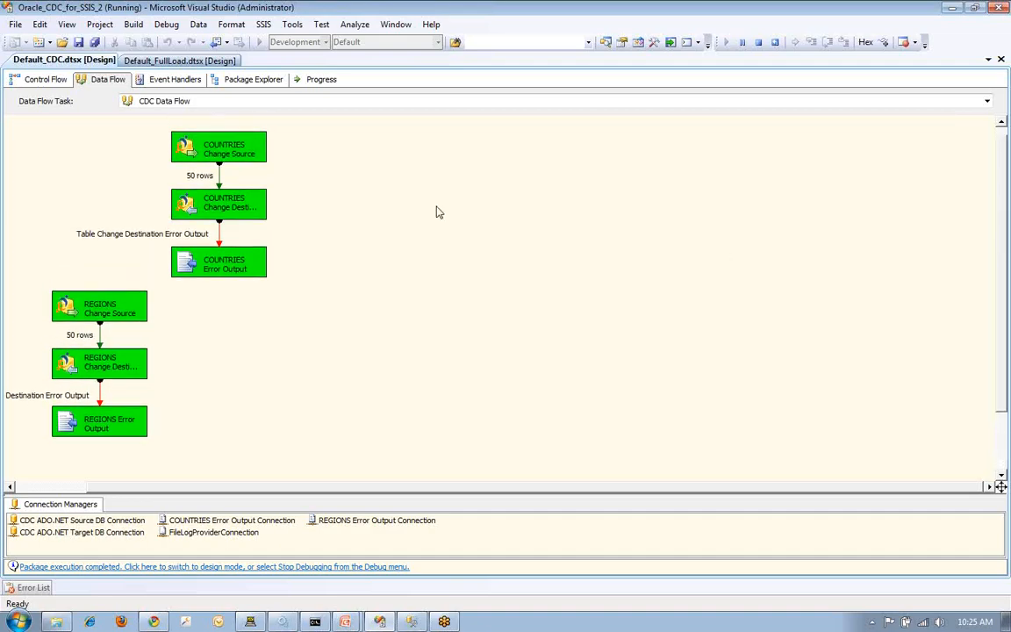
pyautogui.moveTo(218, 208)
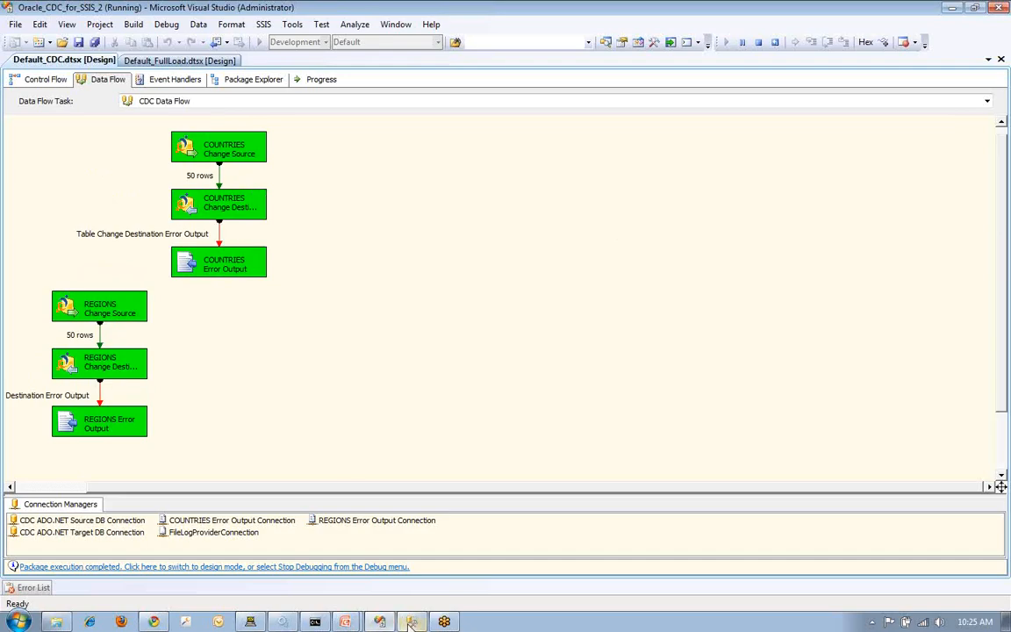
# Step: Execute the SELECT TOP 1000 query on TargetOracle.dbo.REGIONS, returning 54 rows
pyautogui.click(411, 622)
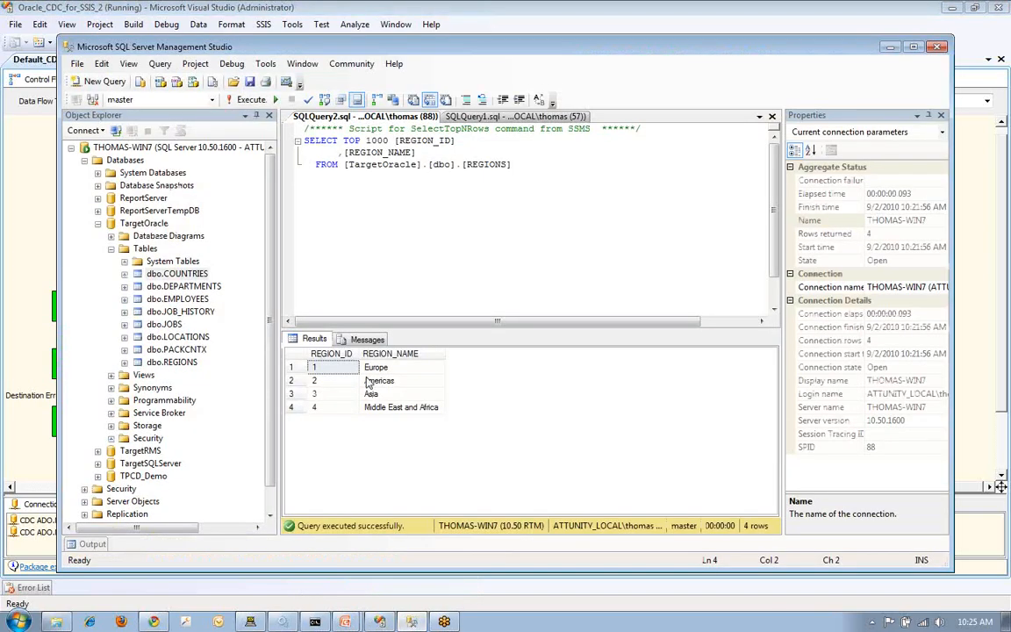
pyautogui.moveTo(253, 98)
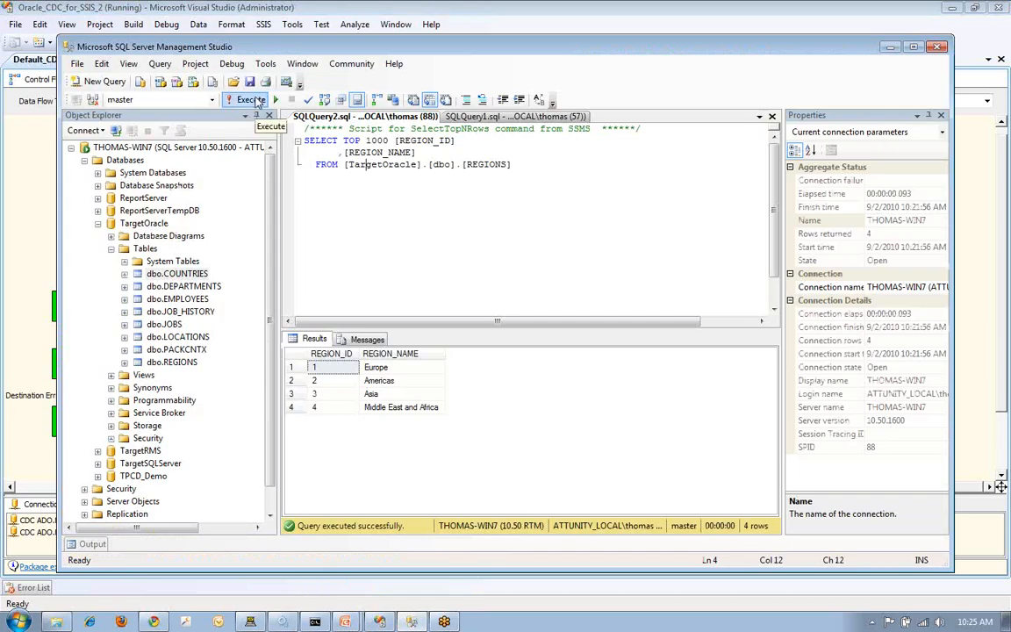
pyautogui.click(251, 98)
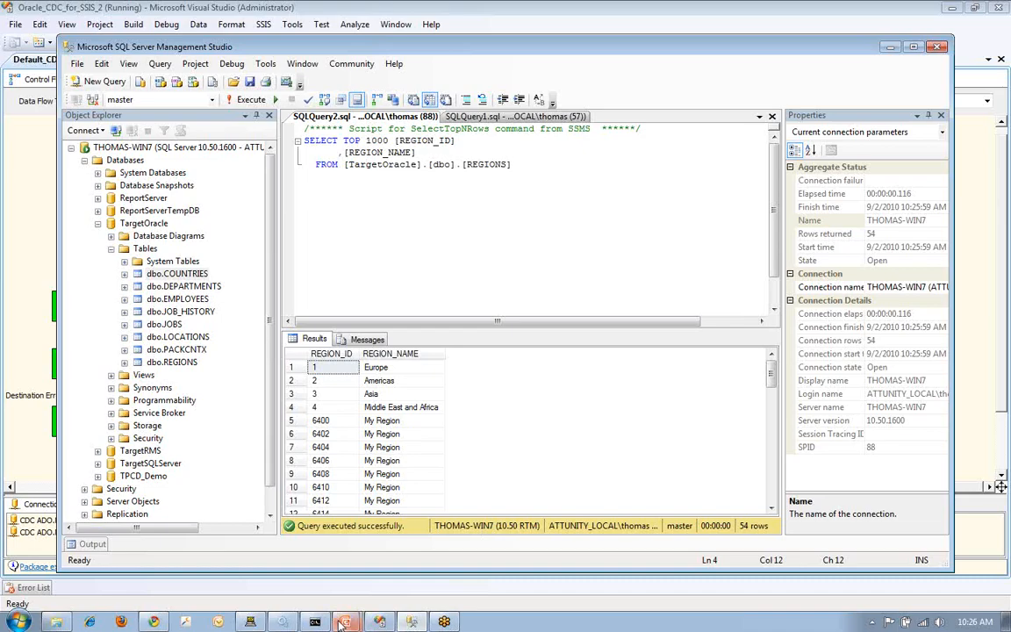
pyautogui.click(344, 621)
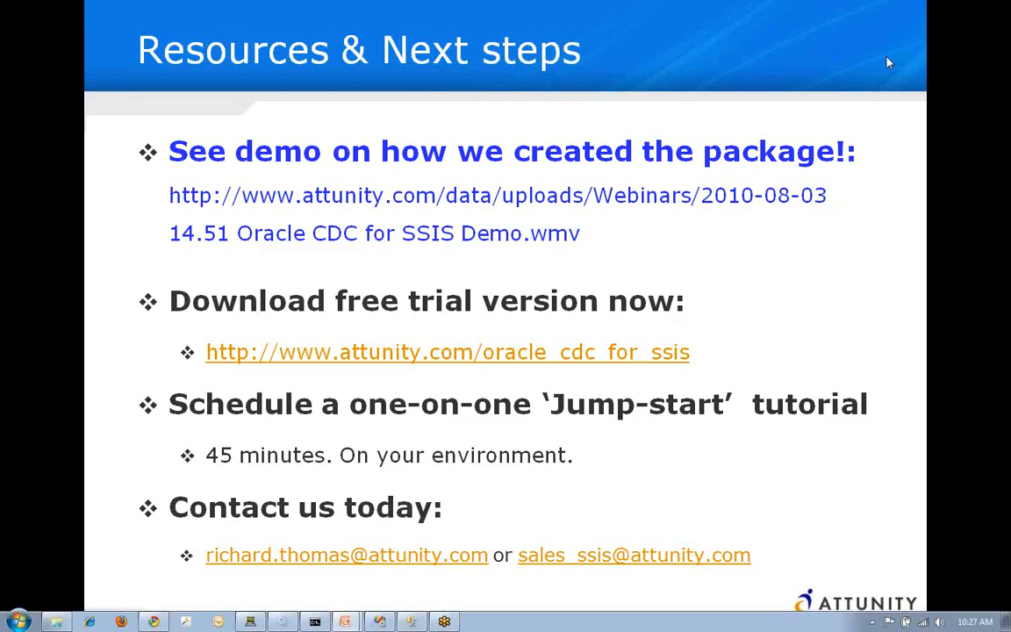
pyautogui.moveTo(848, 130)
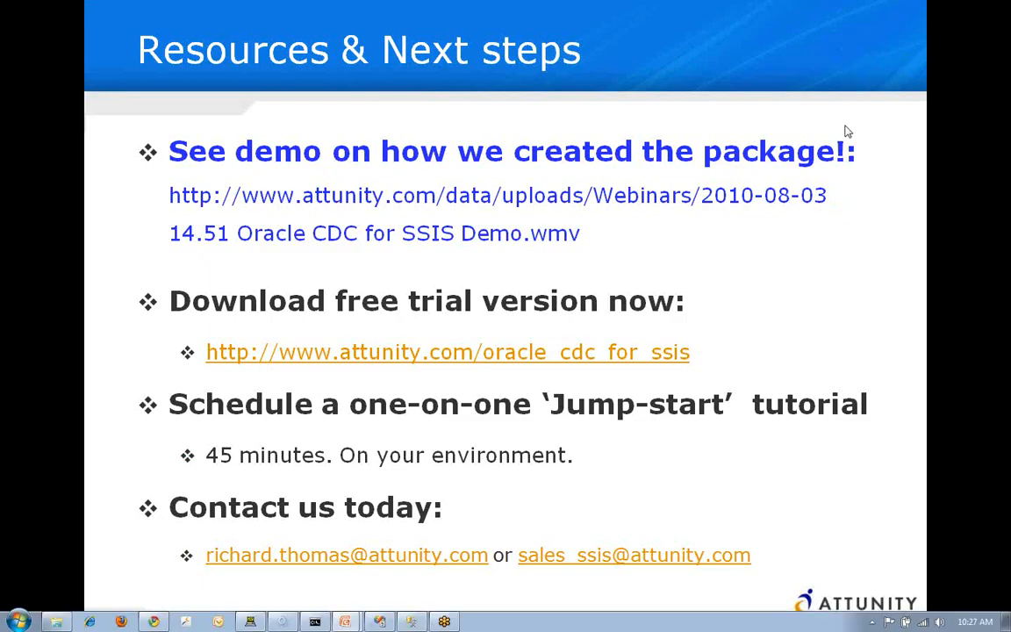